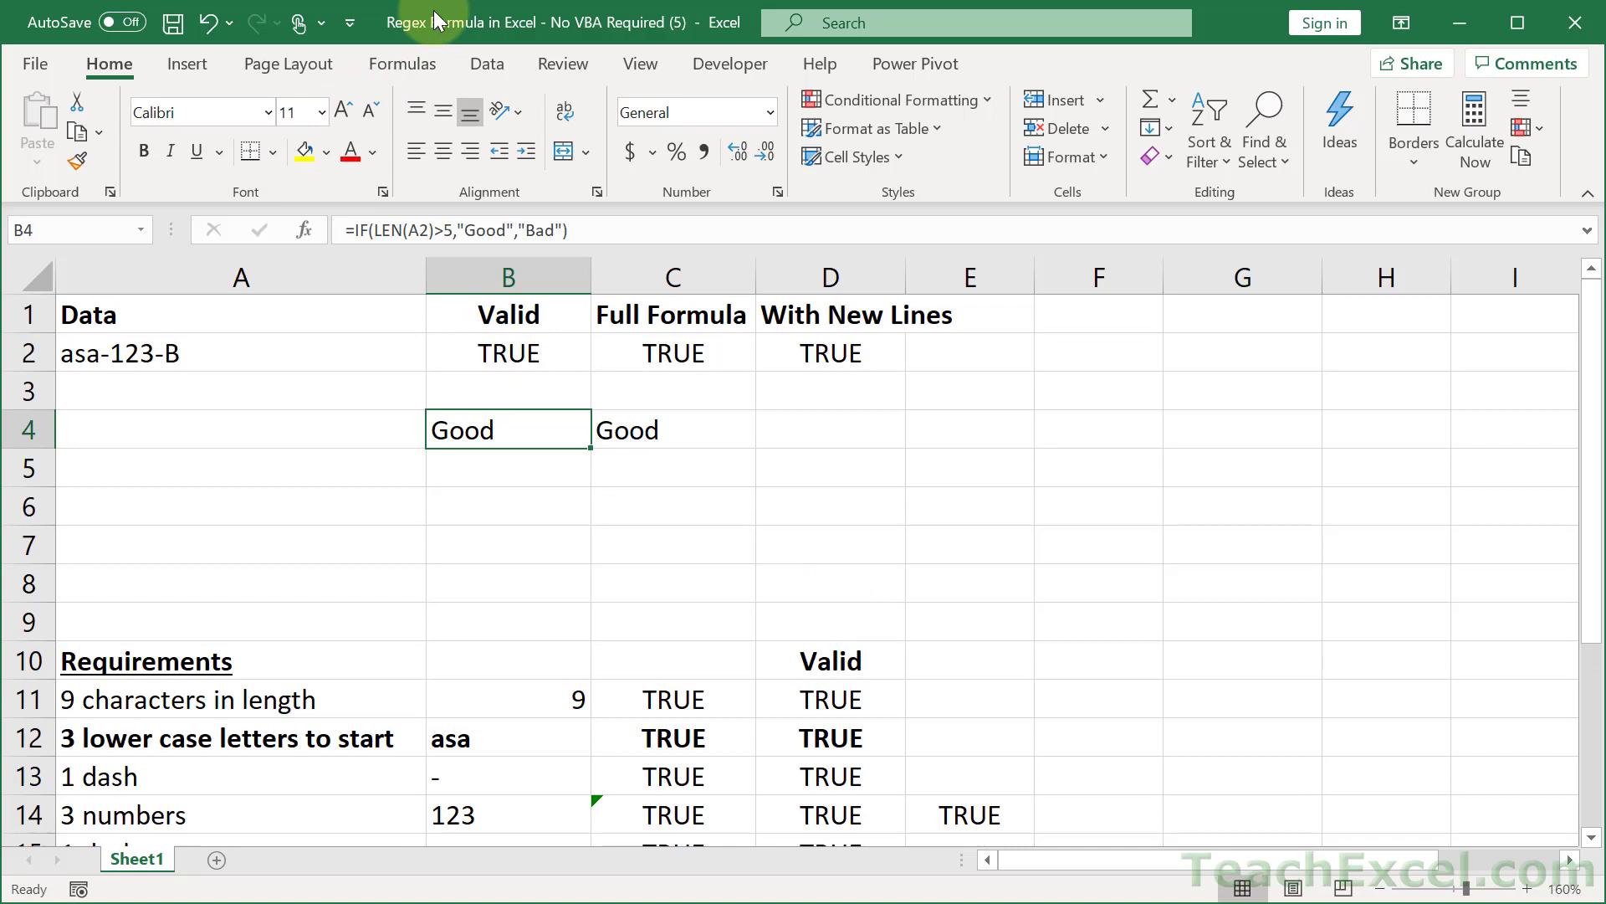
mouse_move(508, 395)
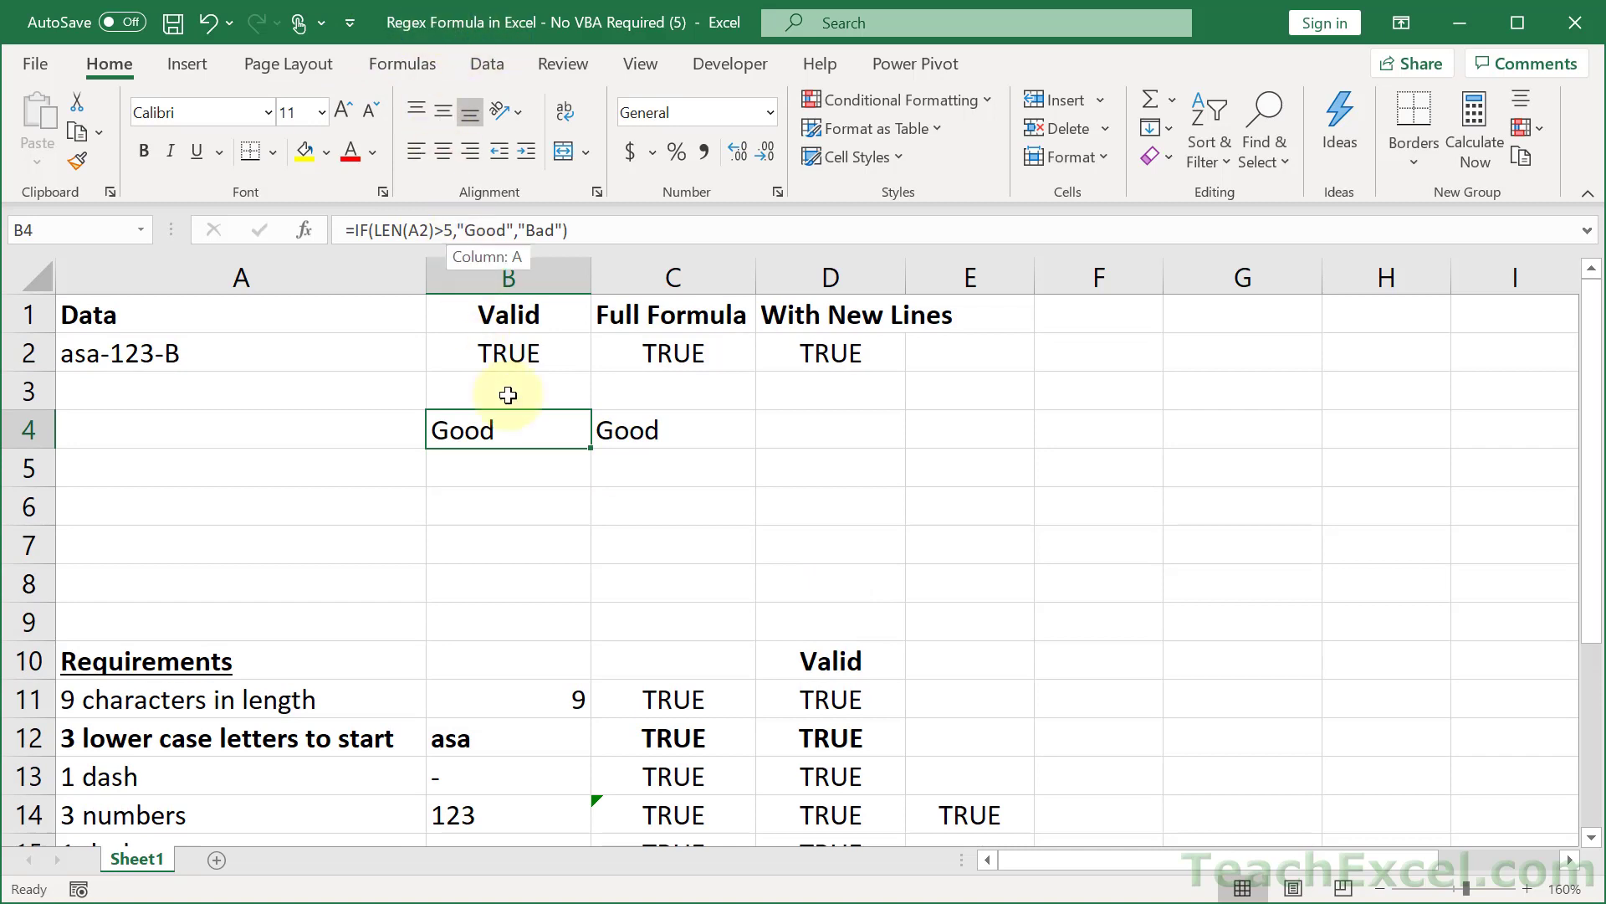
mouse_move(531, 485)
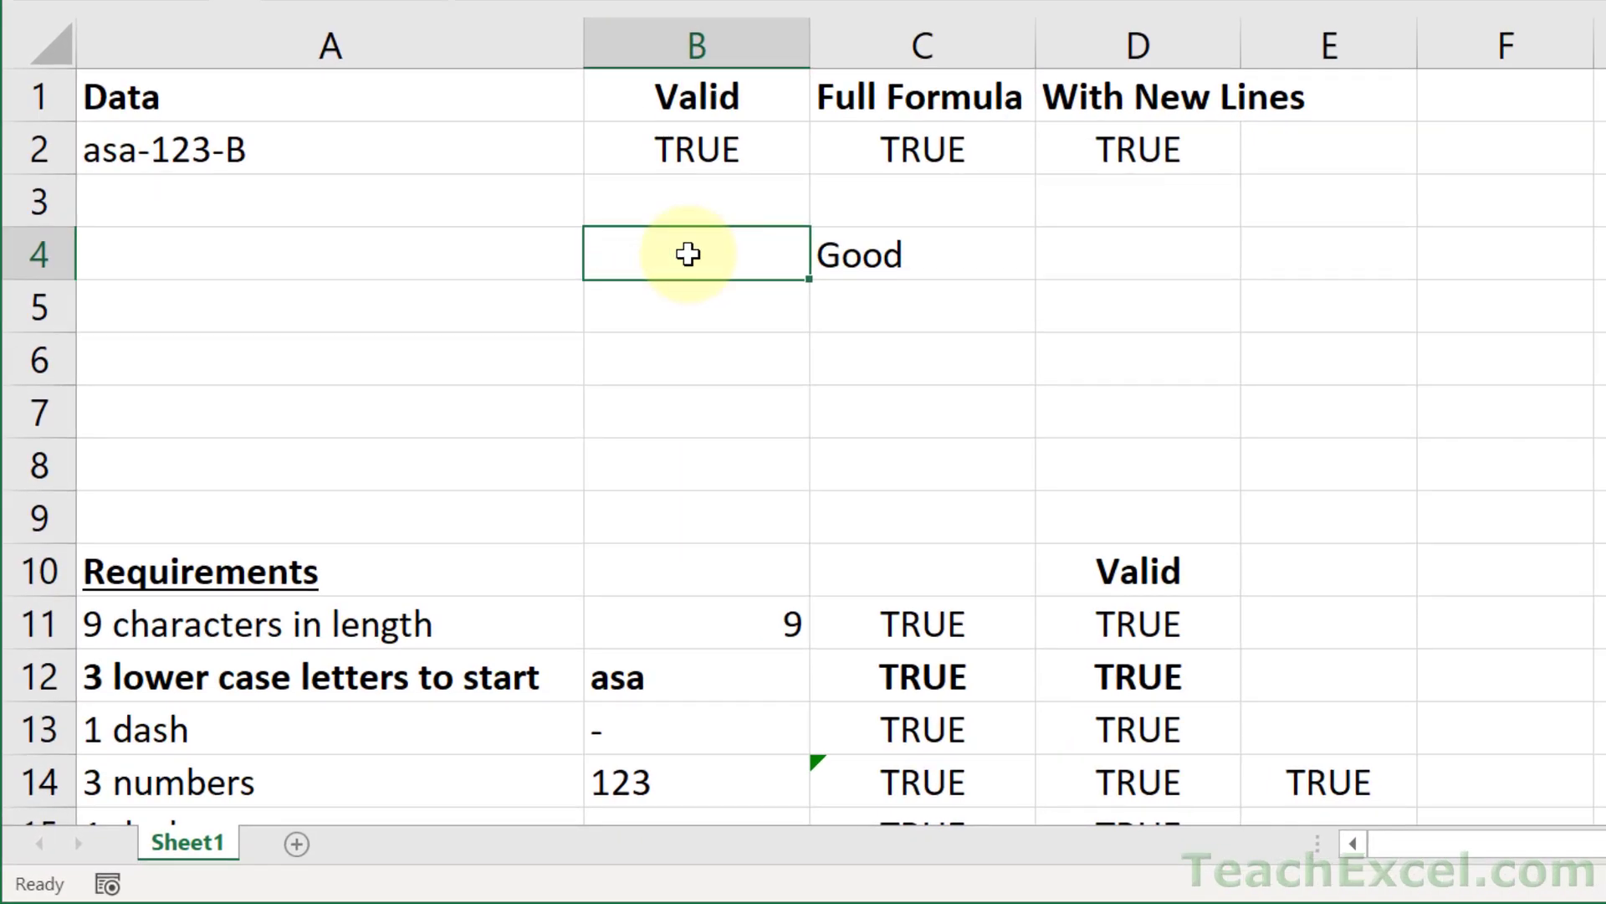
Step: Enter =IF(LEN(A2)>5,"Good","Bad") in B4 as a single-line formula
type("=IF(")
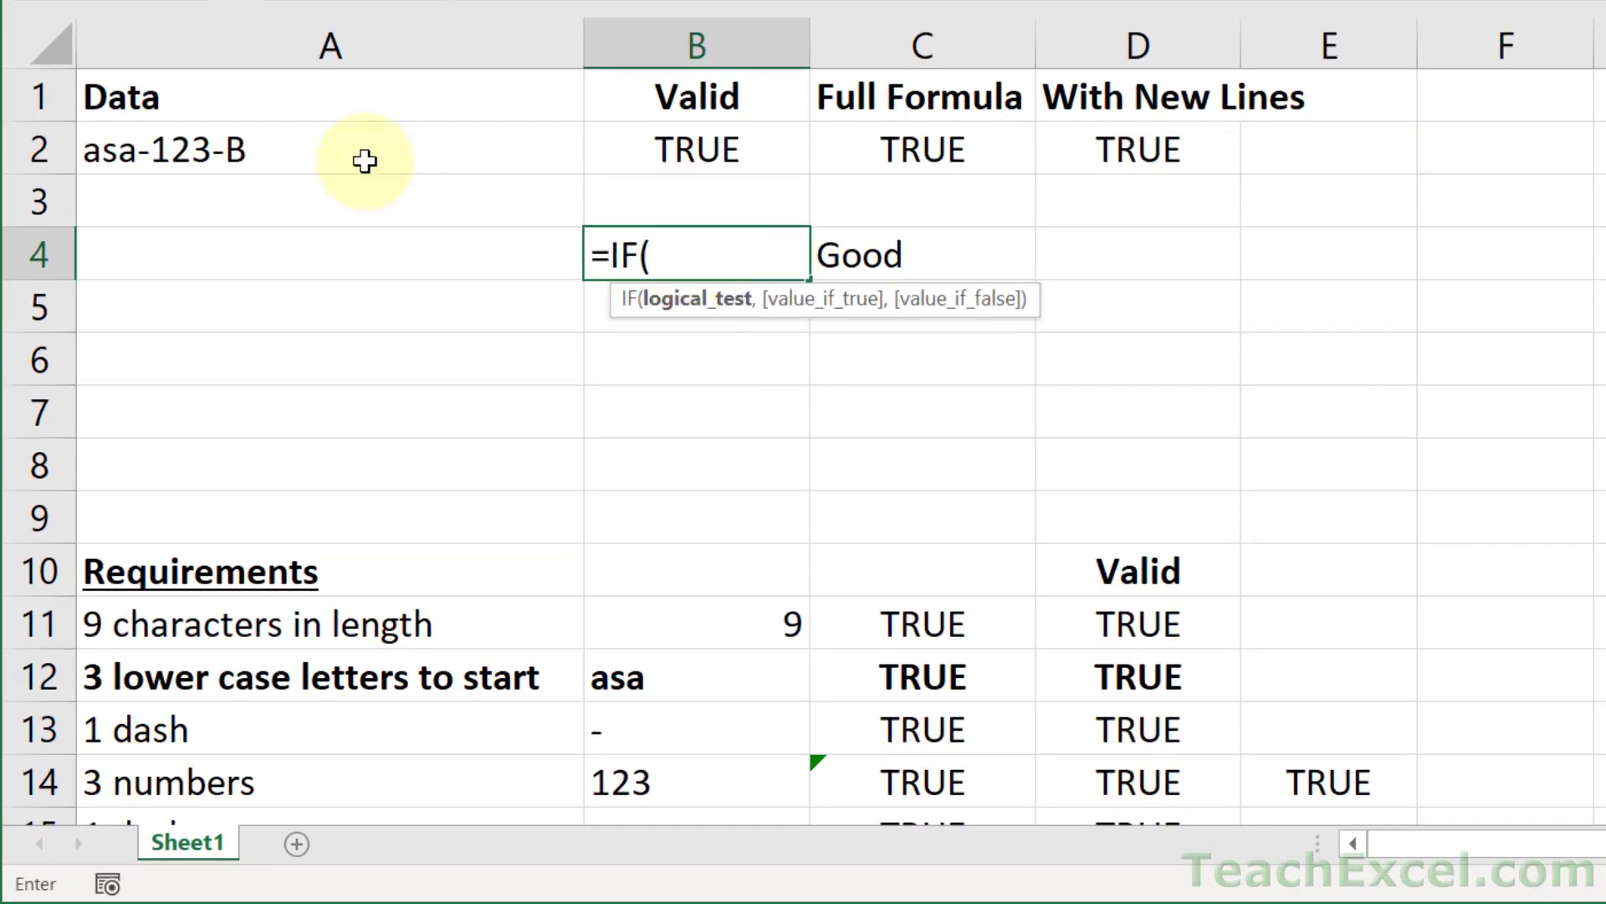
type("LEN(A2)>")
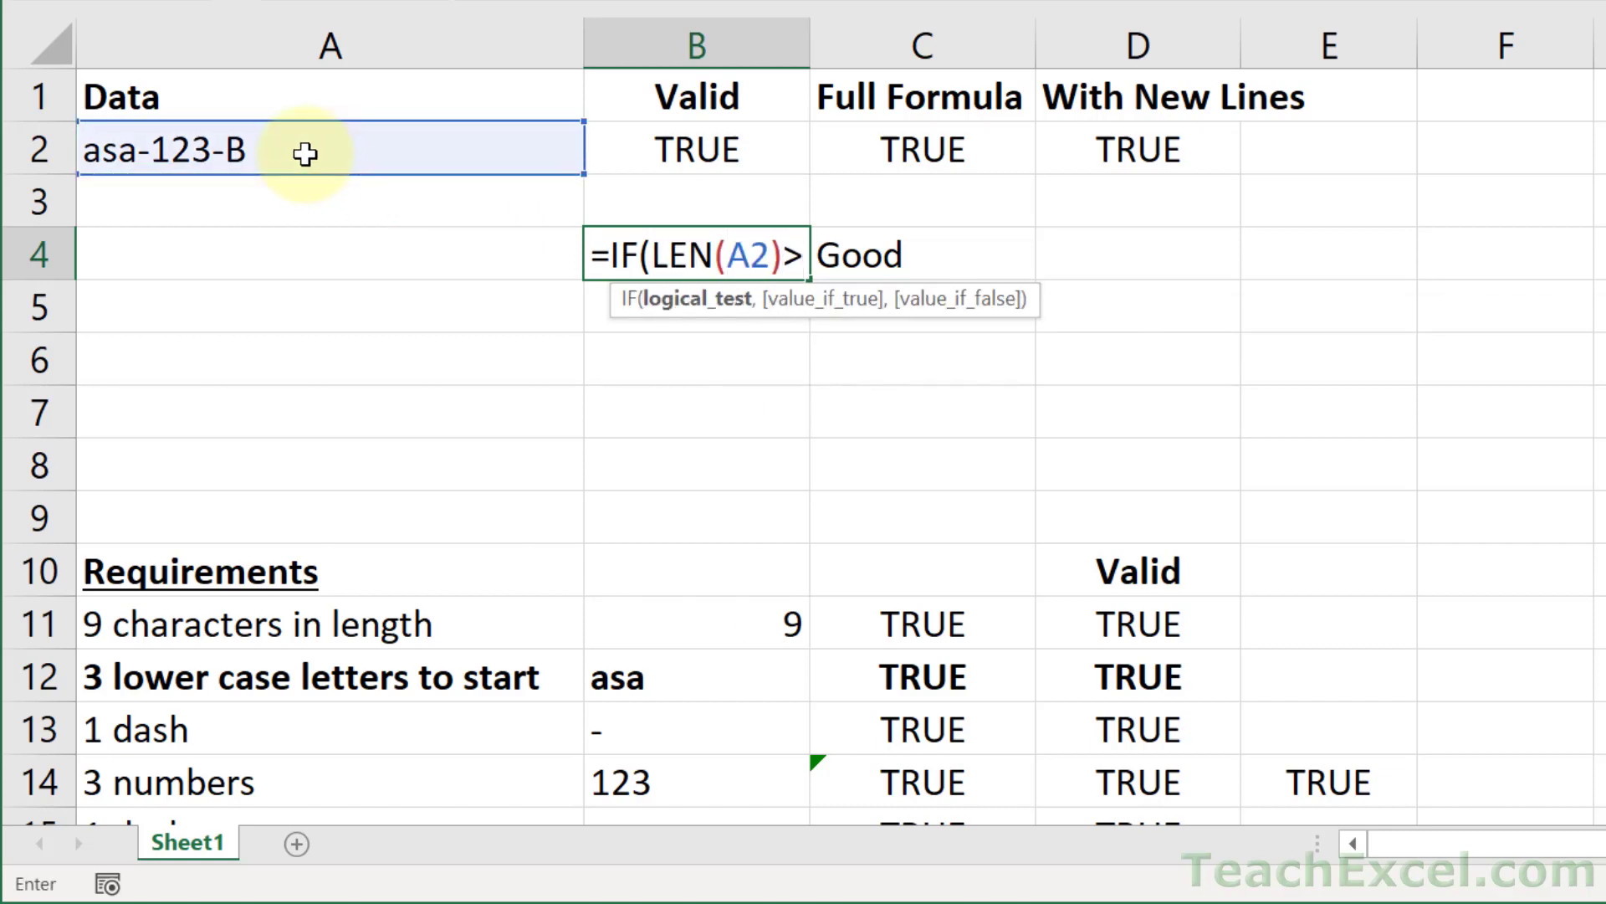
type("5")
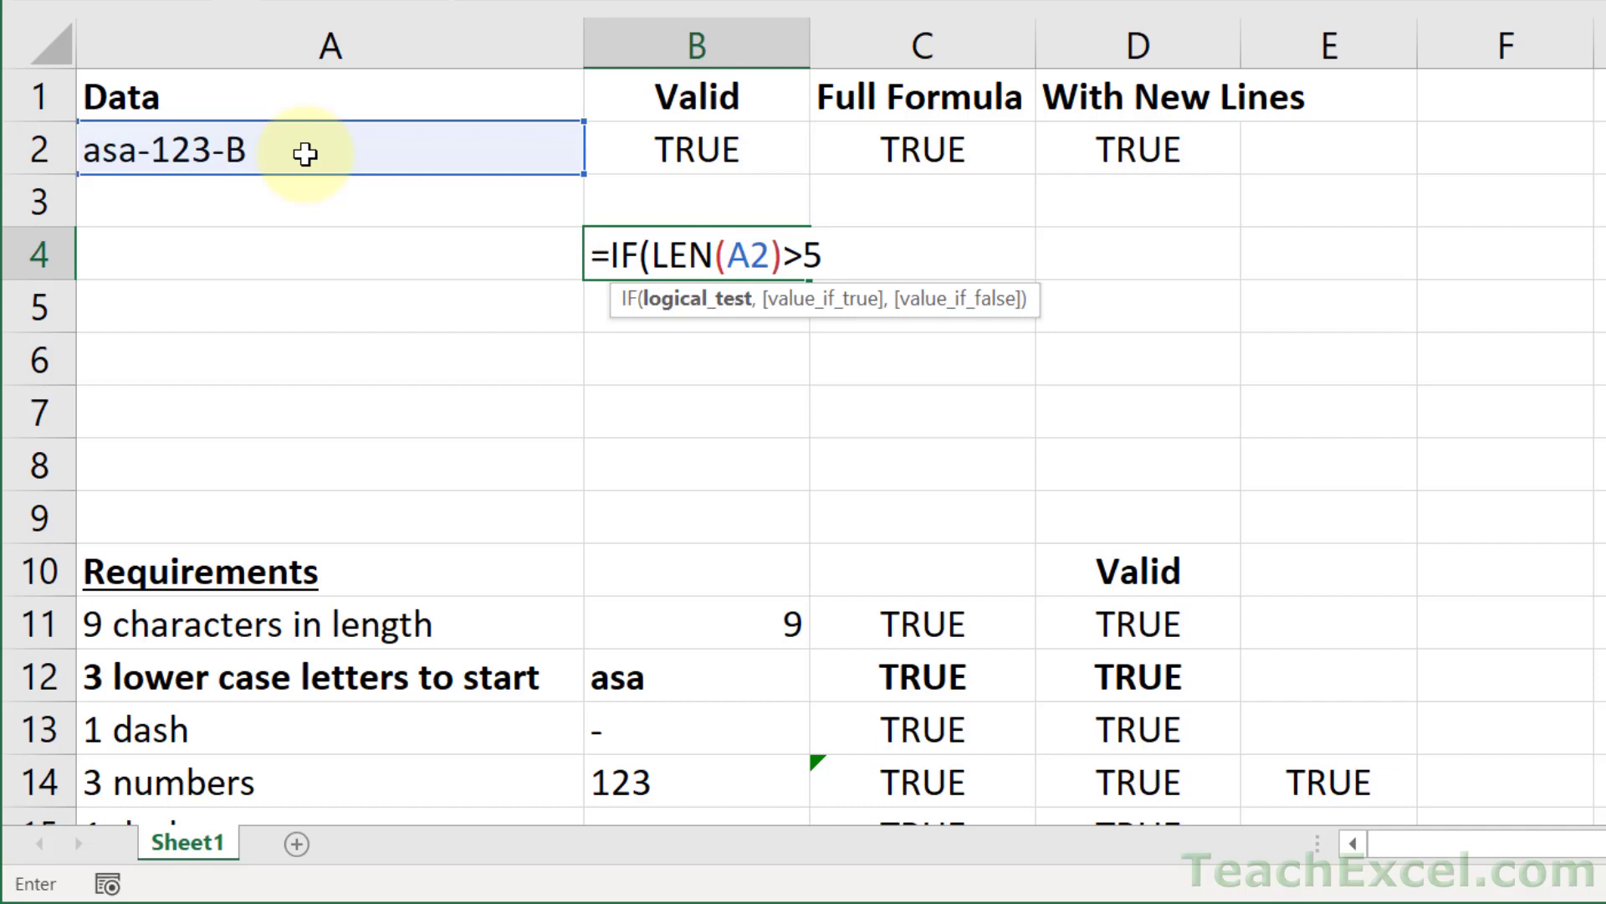
type(",\"Good\"")
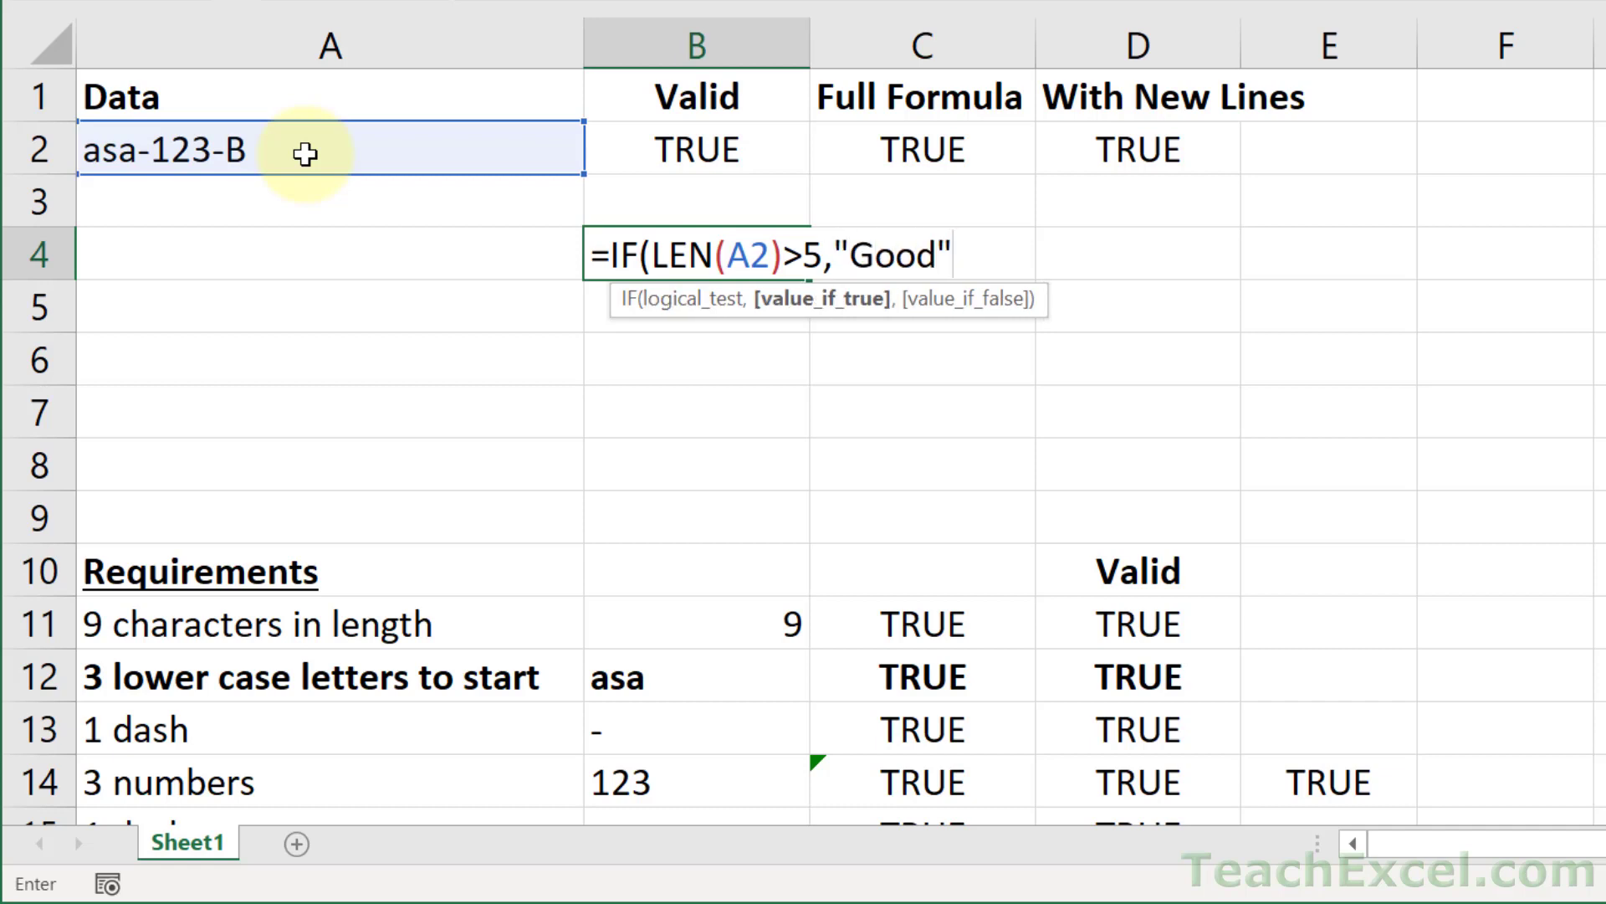
type(",\"Ba")
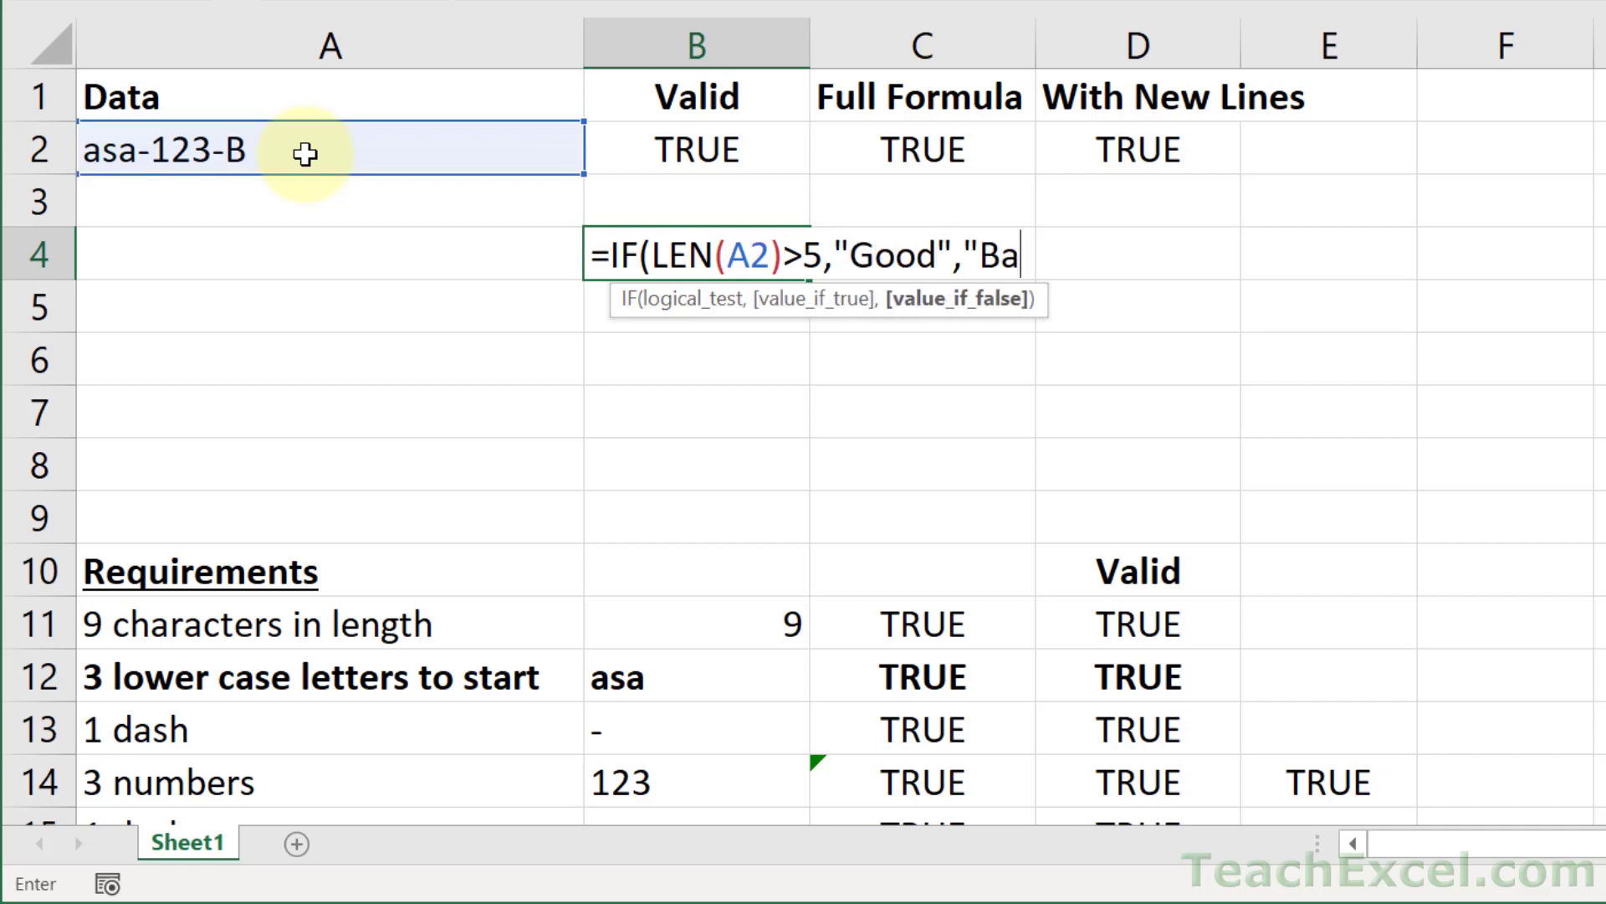
type("d\")")
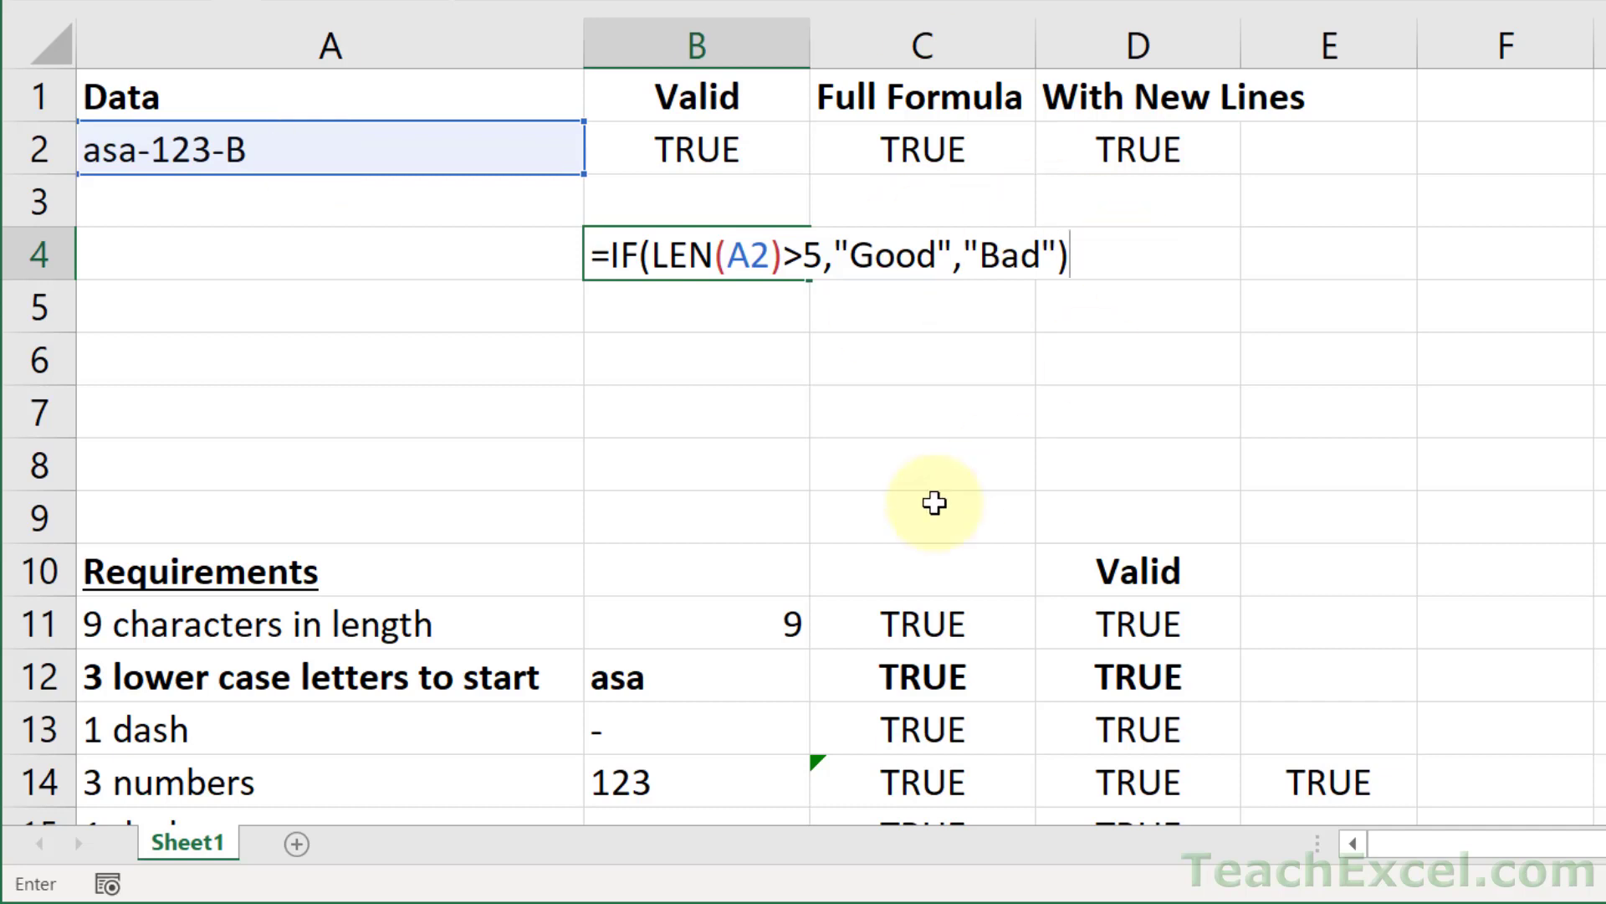
mouse_move(847, 286)
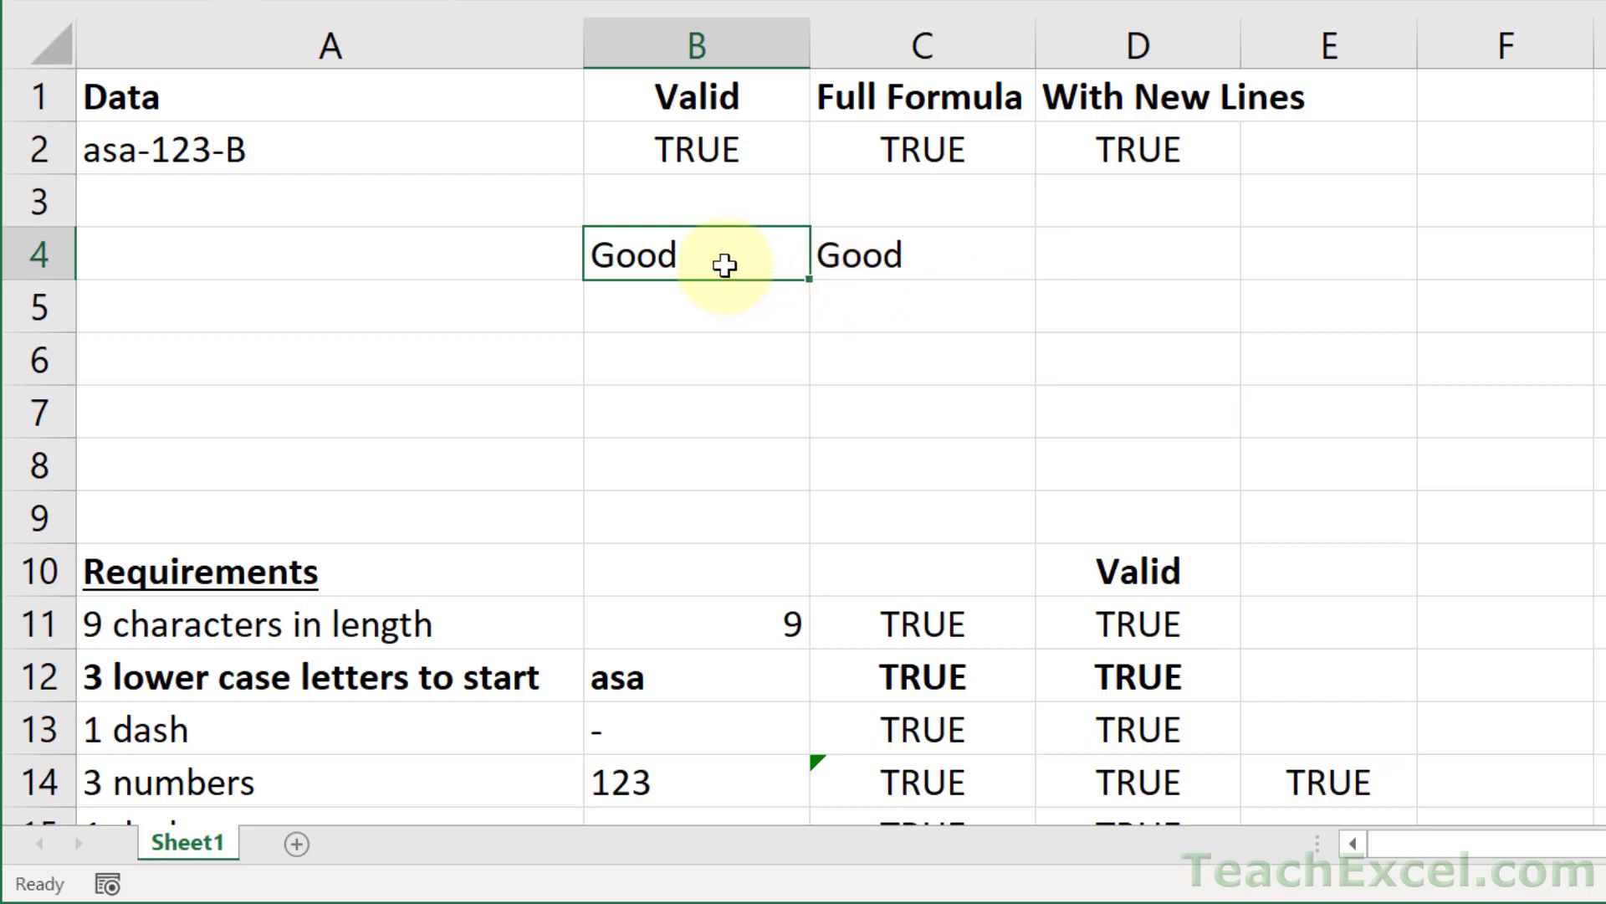
Step: Clear C4 and start =IF( with len(A2)>5, on its own line via Alt+Enter
left_click(919, 254)
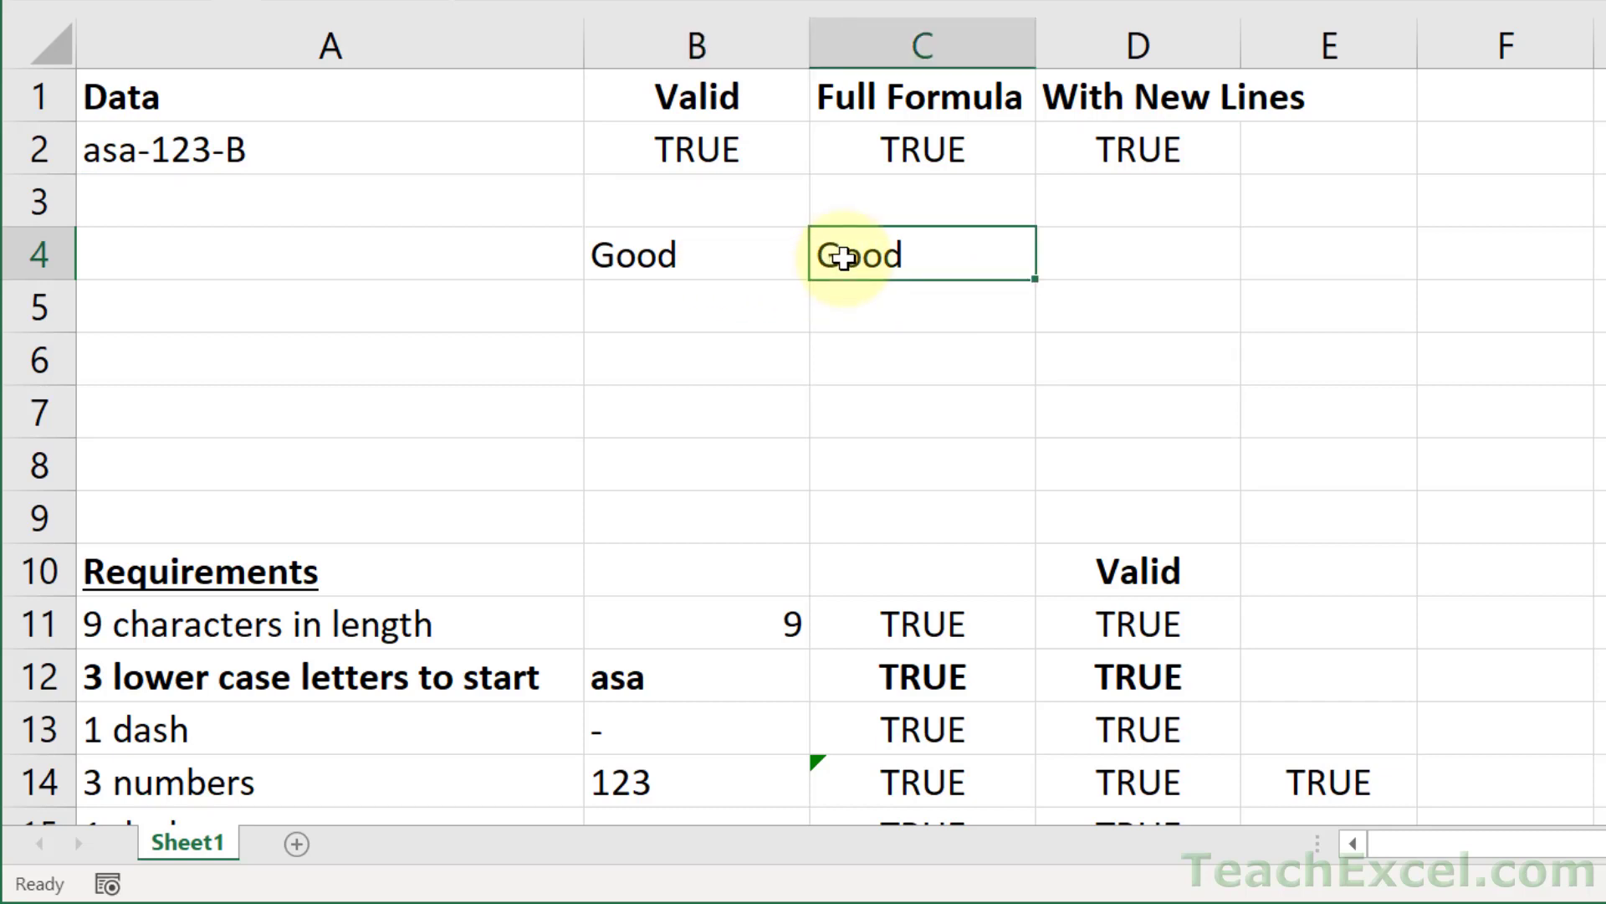
key("Delete")
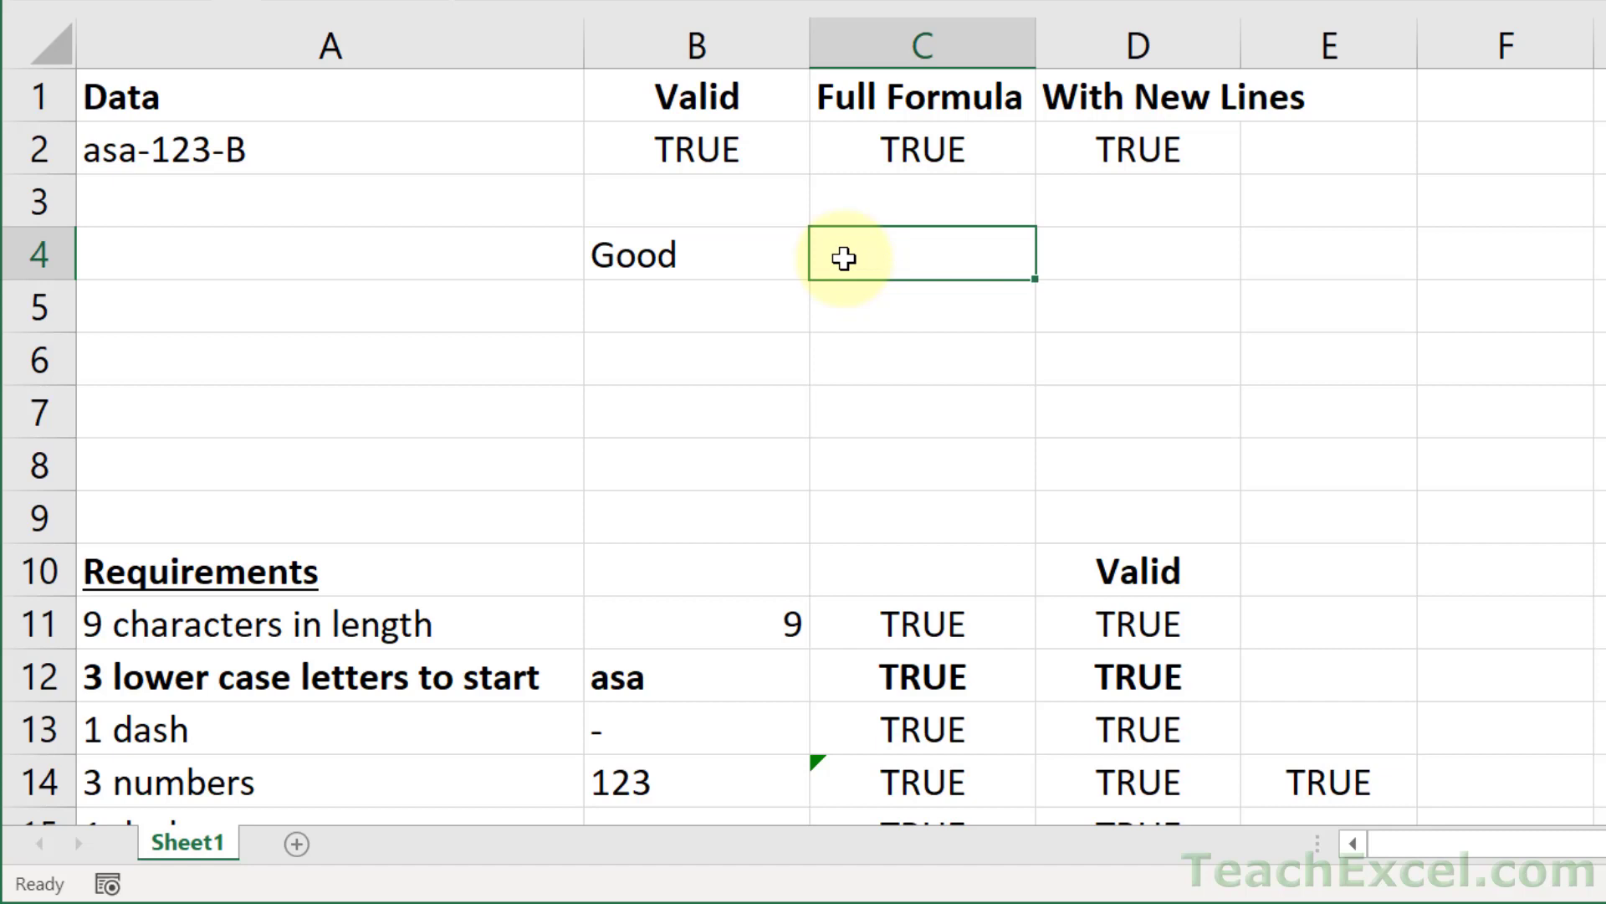
type("=")
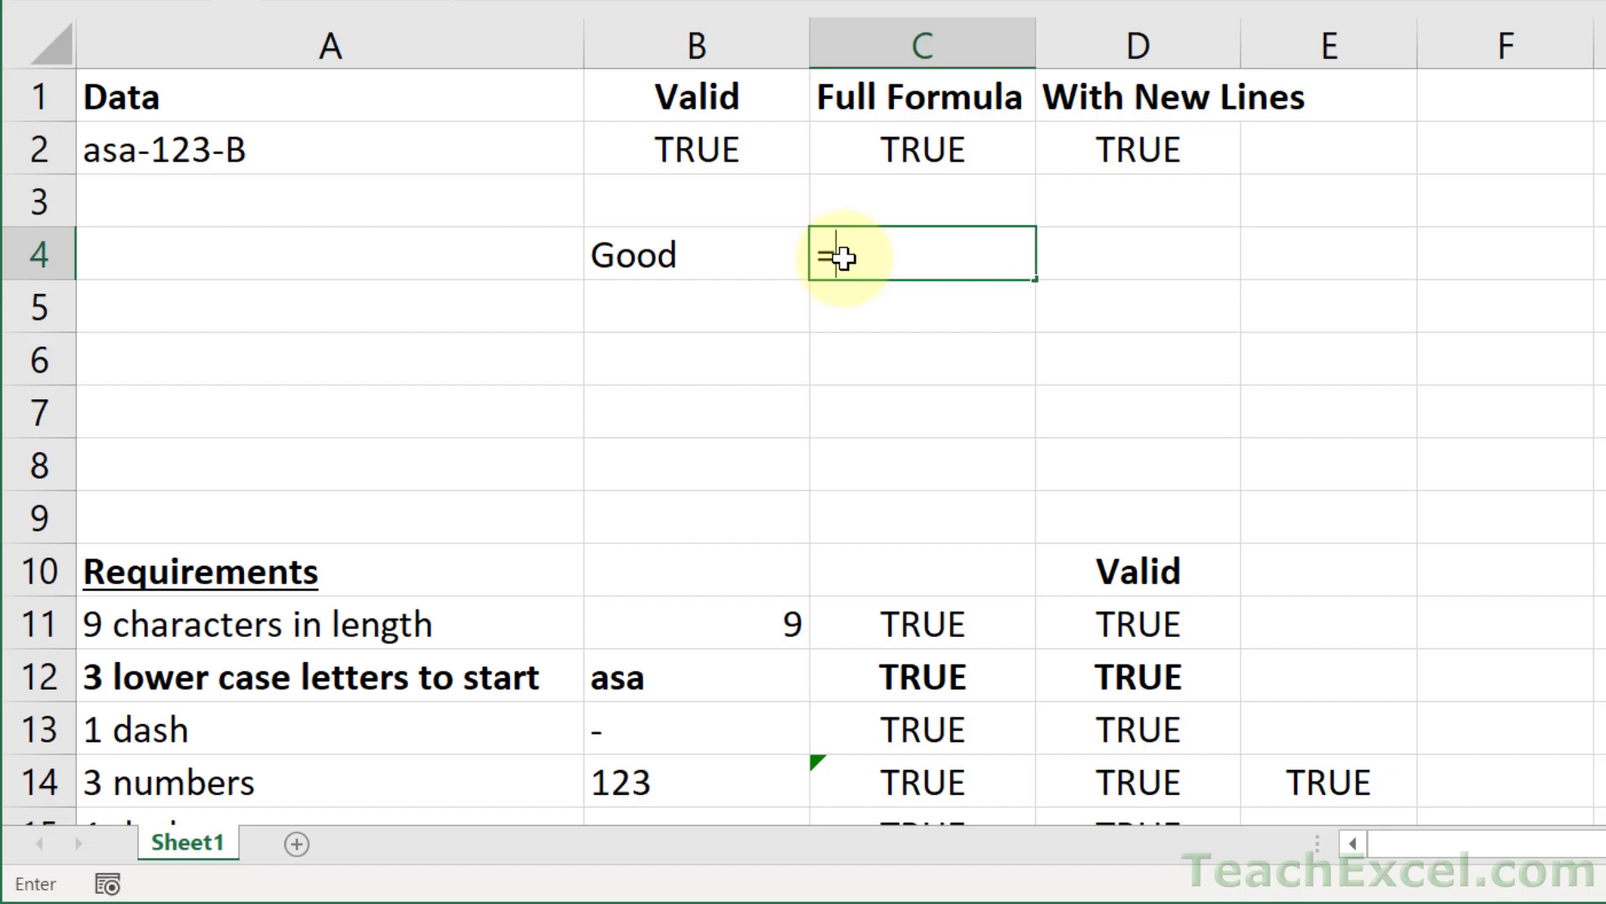
type("I")
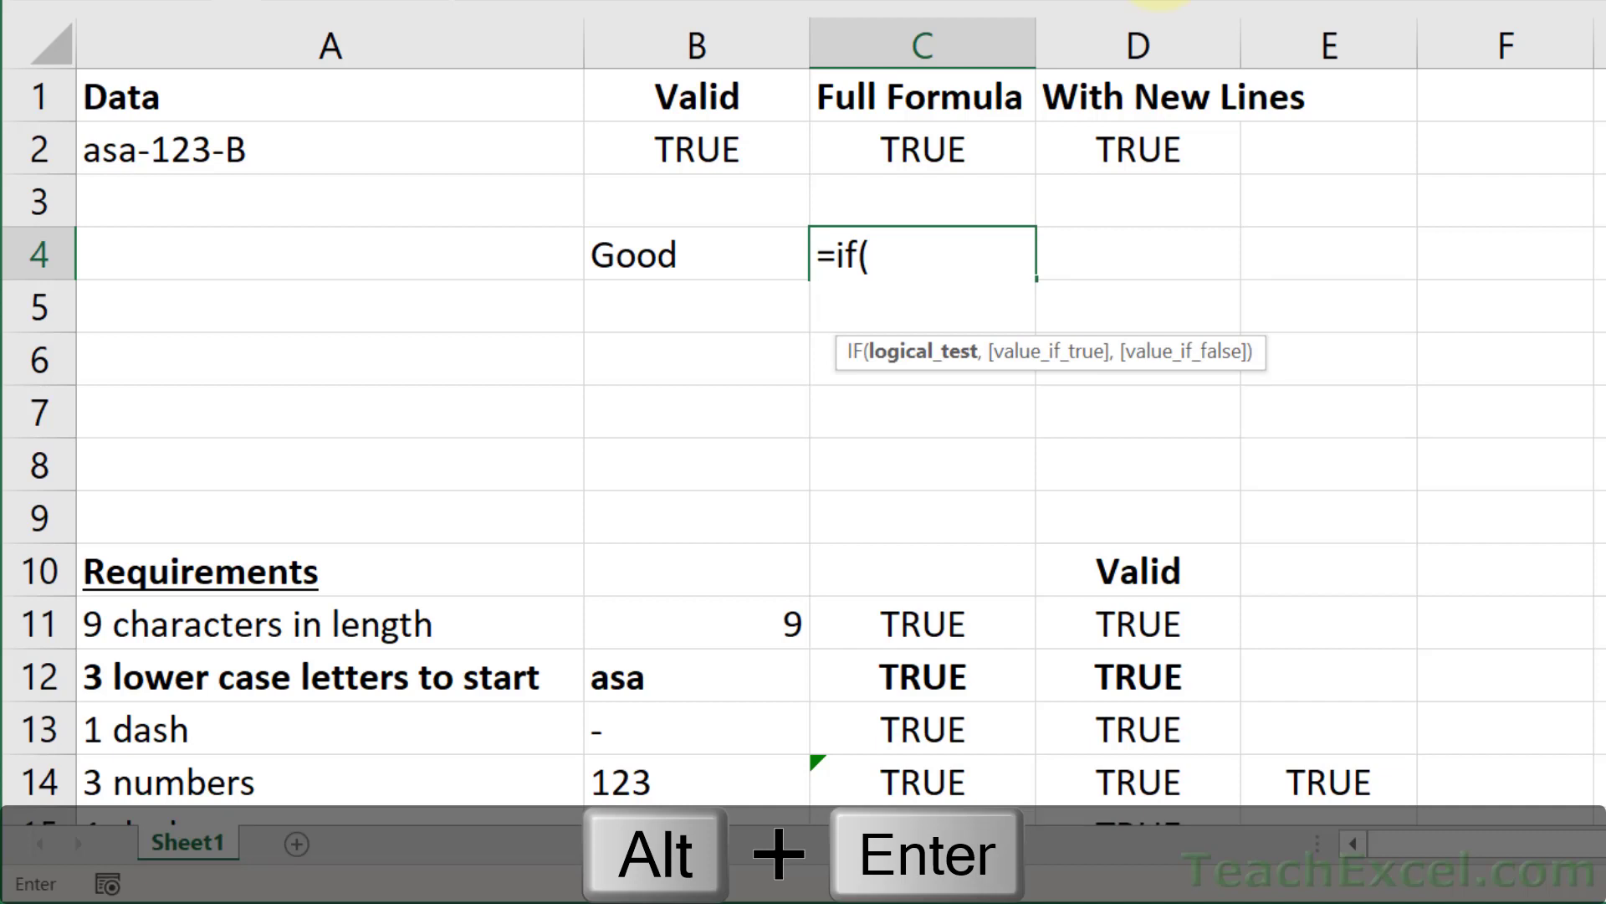
key("alt+enter")
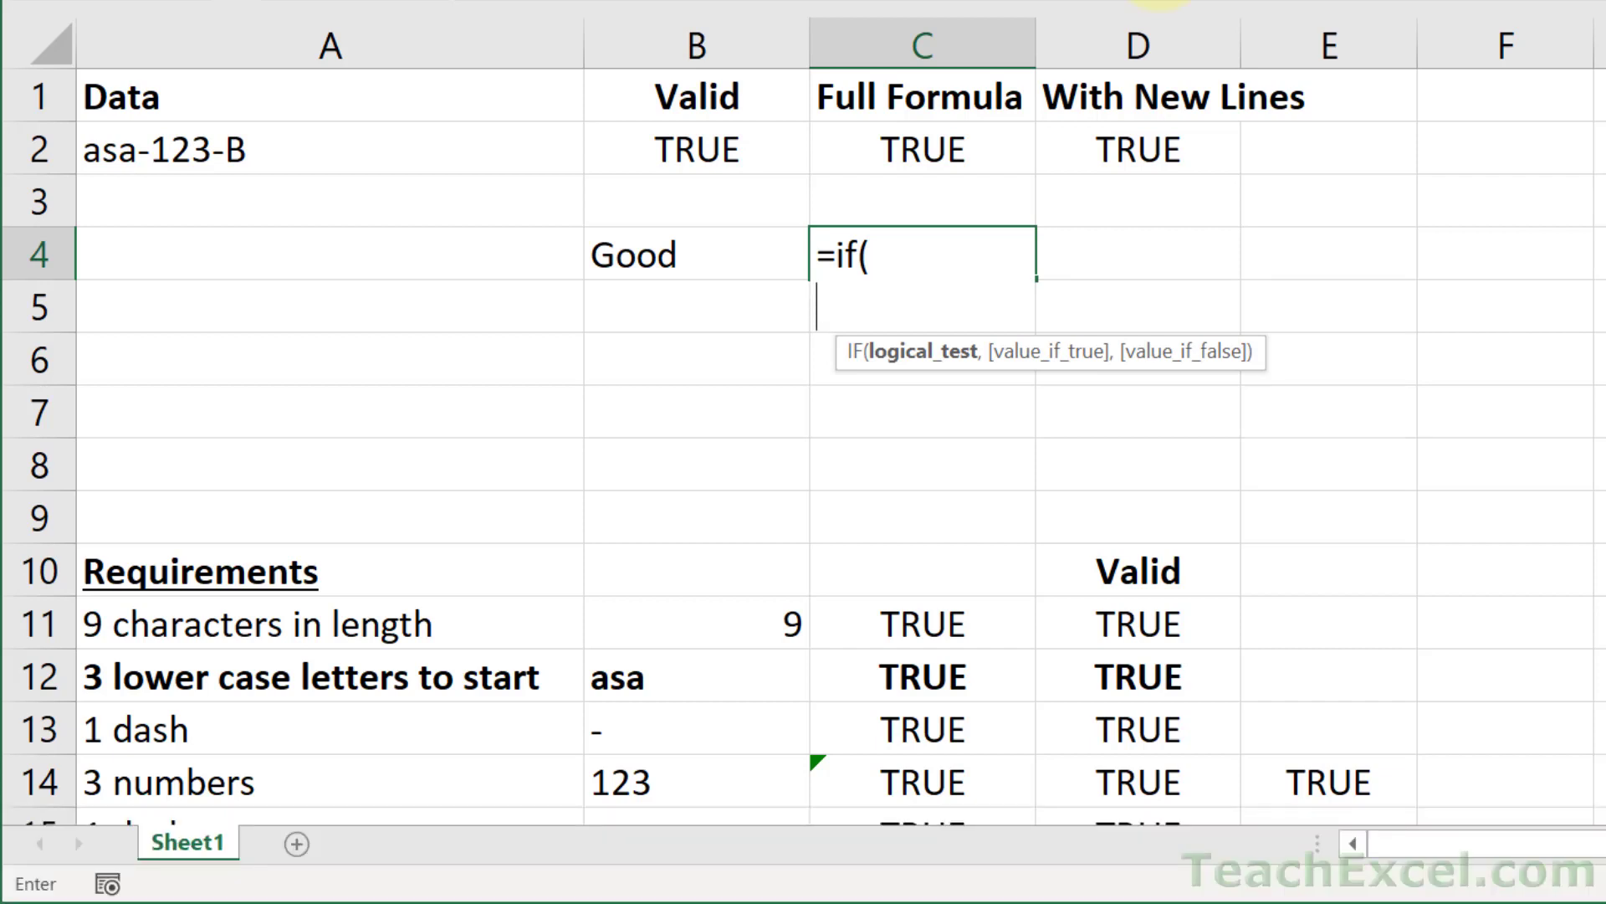
type("len")
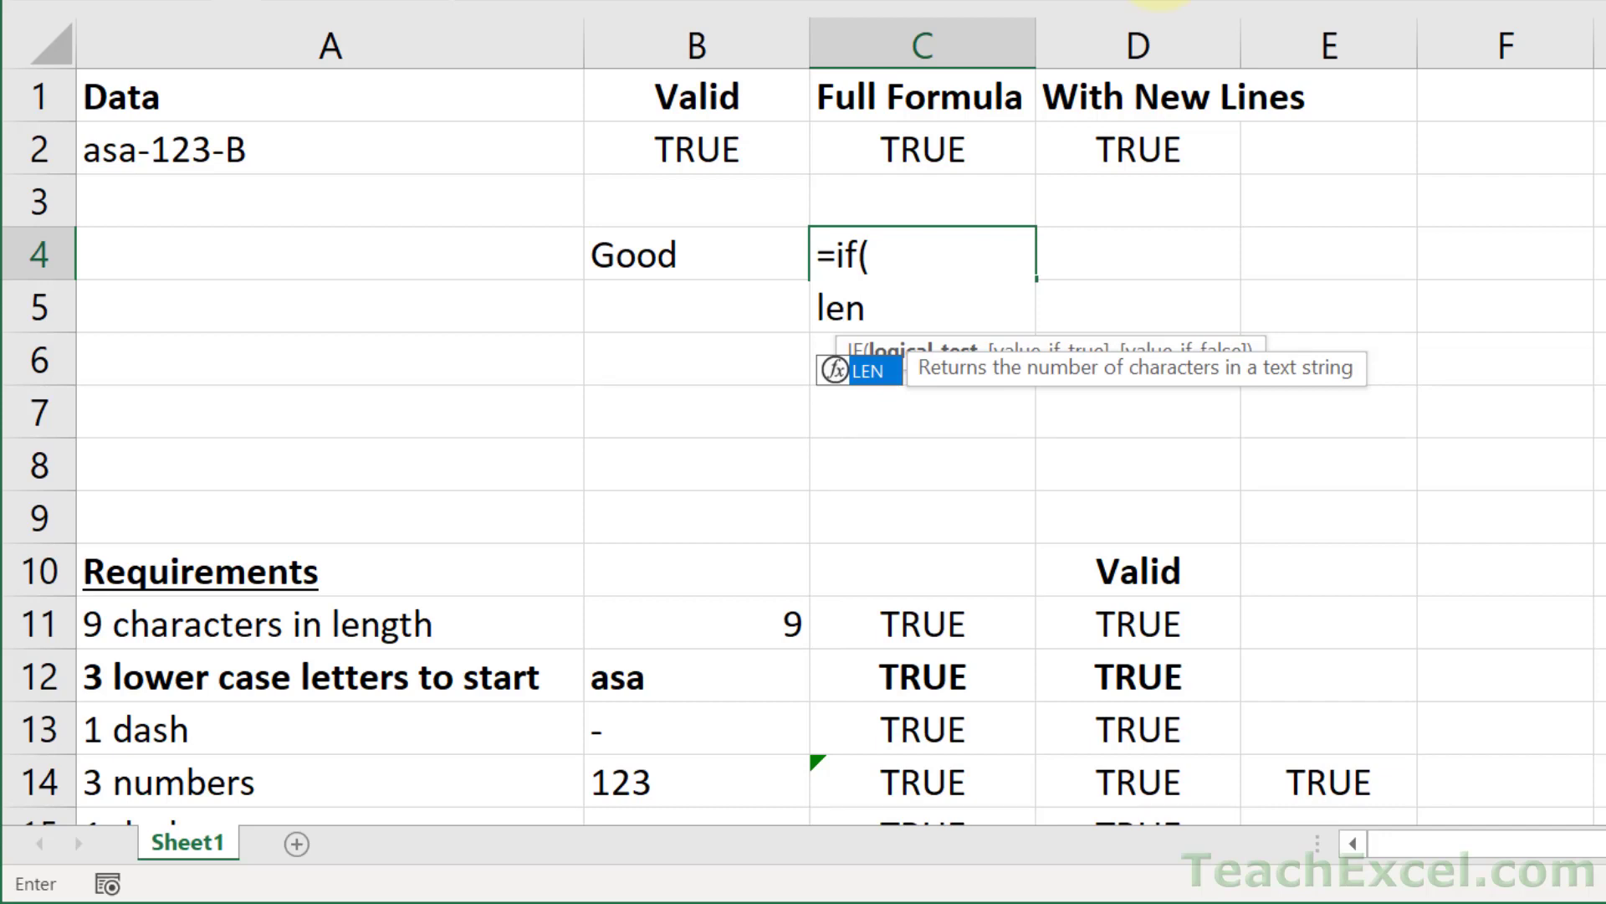
type("(A2)>")
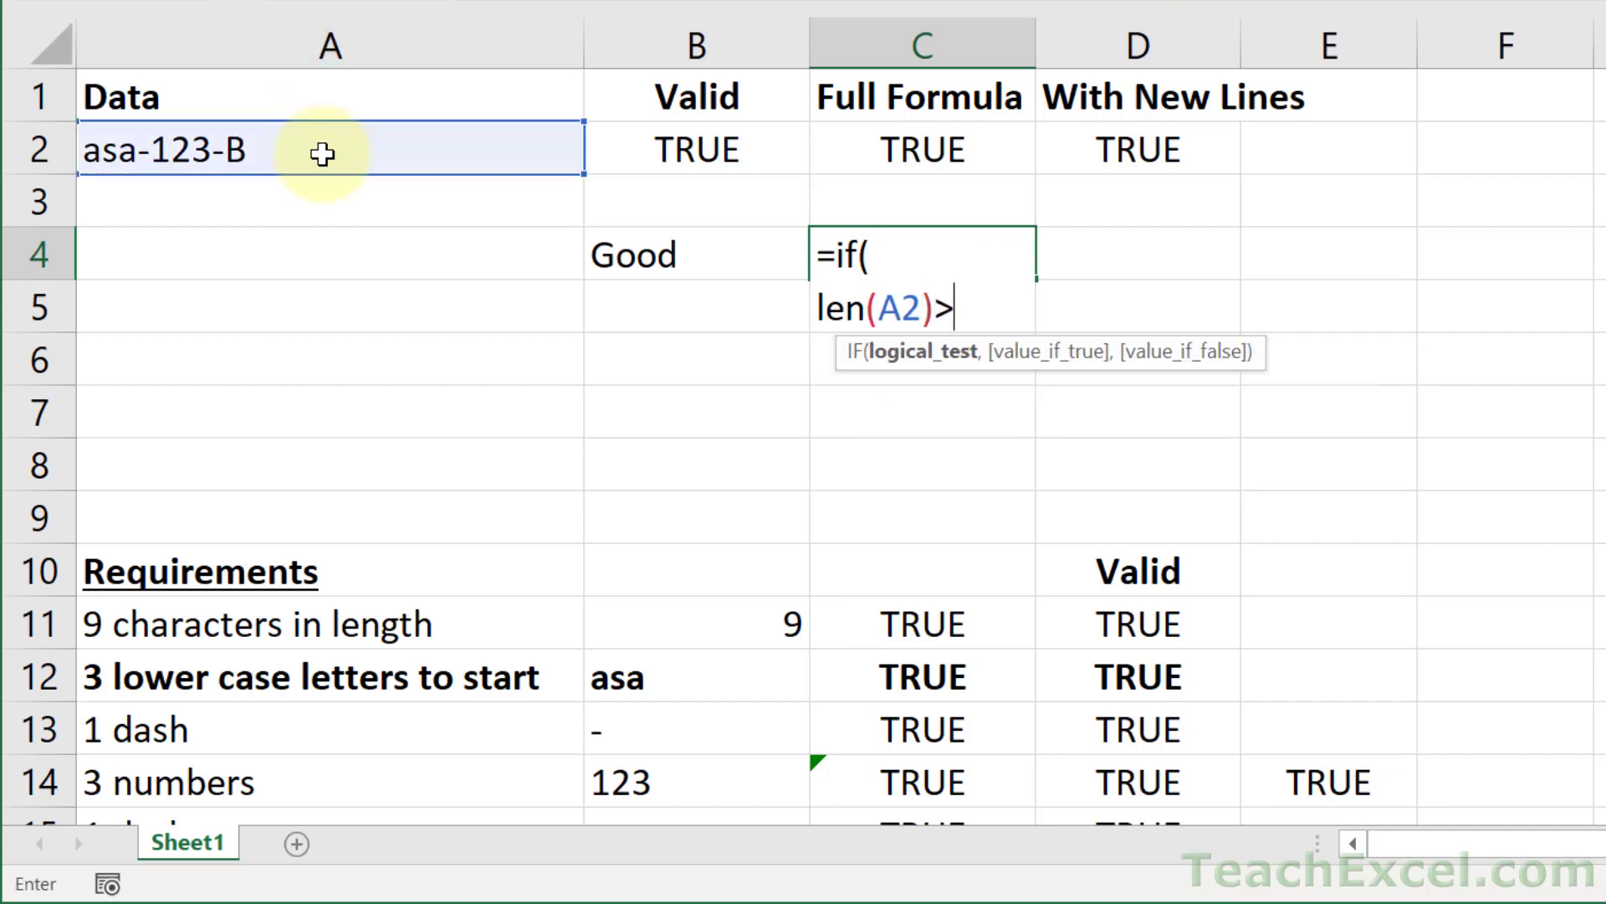
type("5")
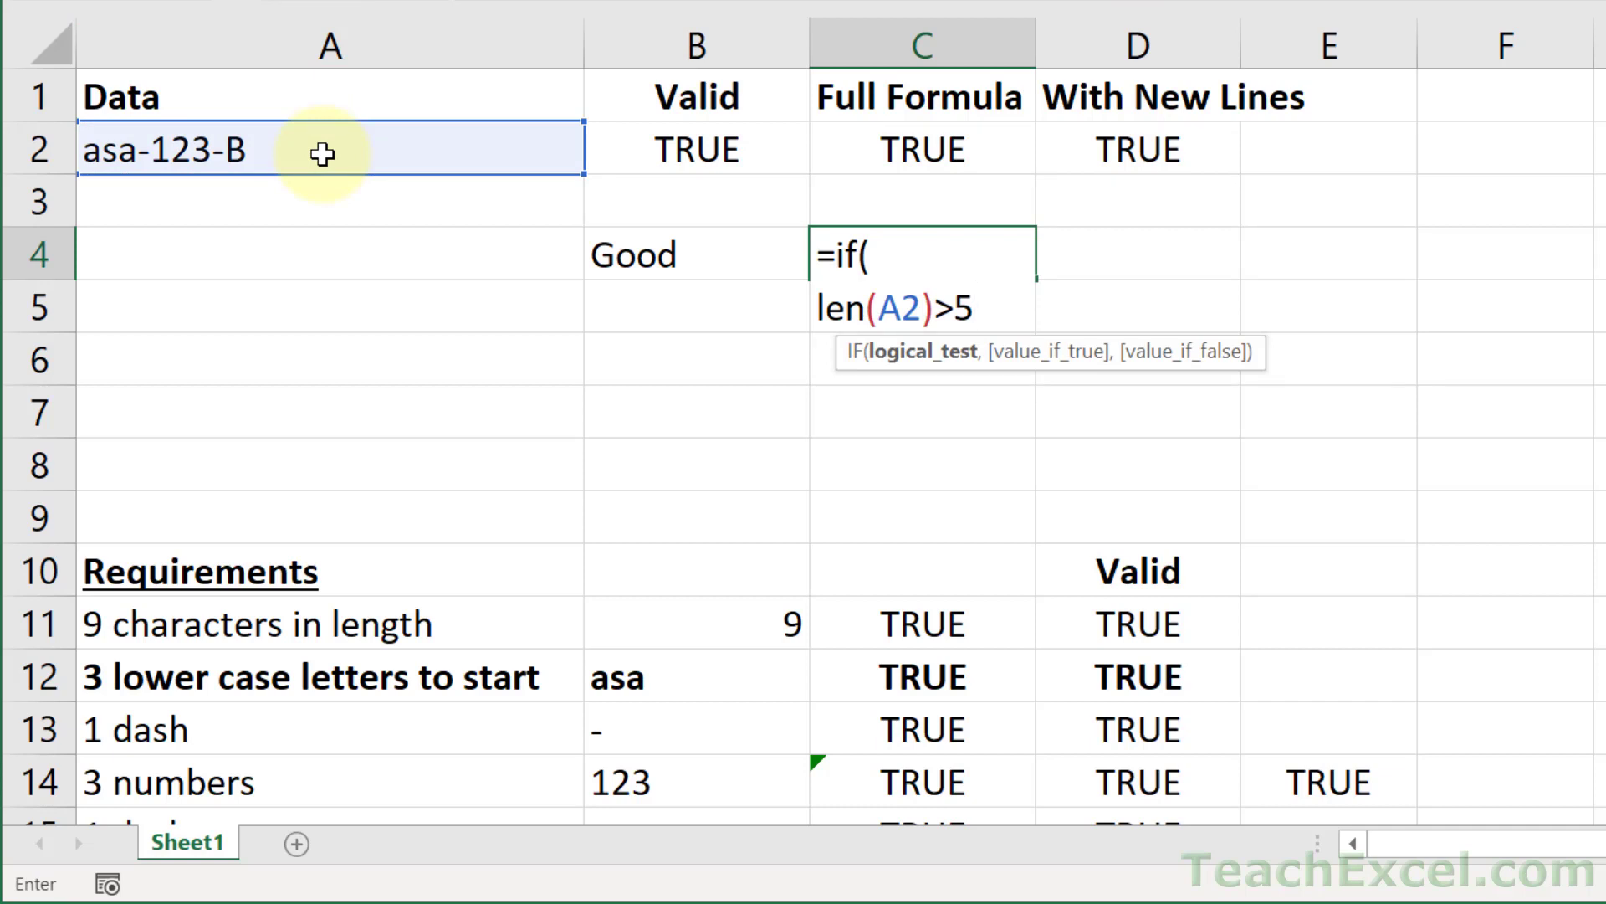
type(",")
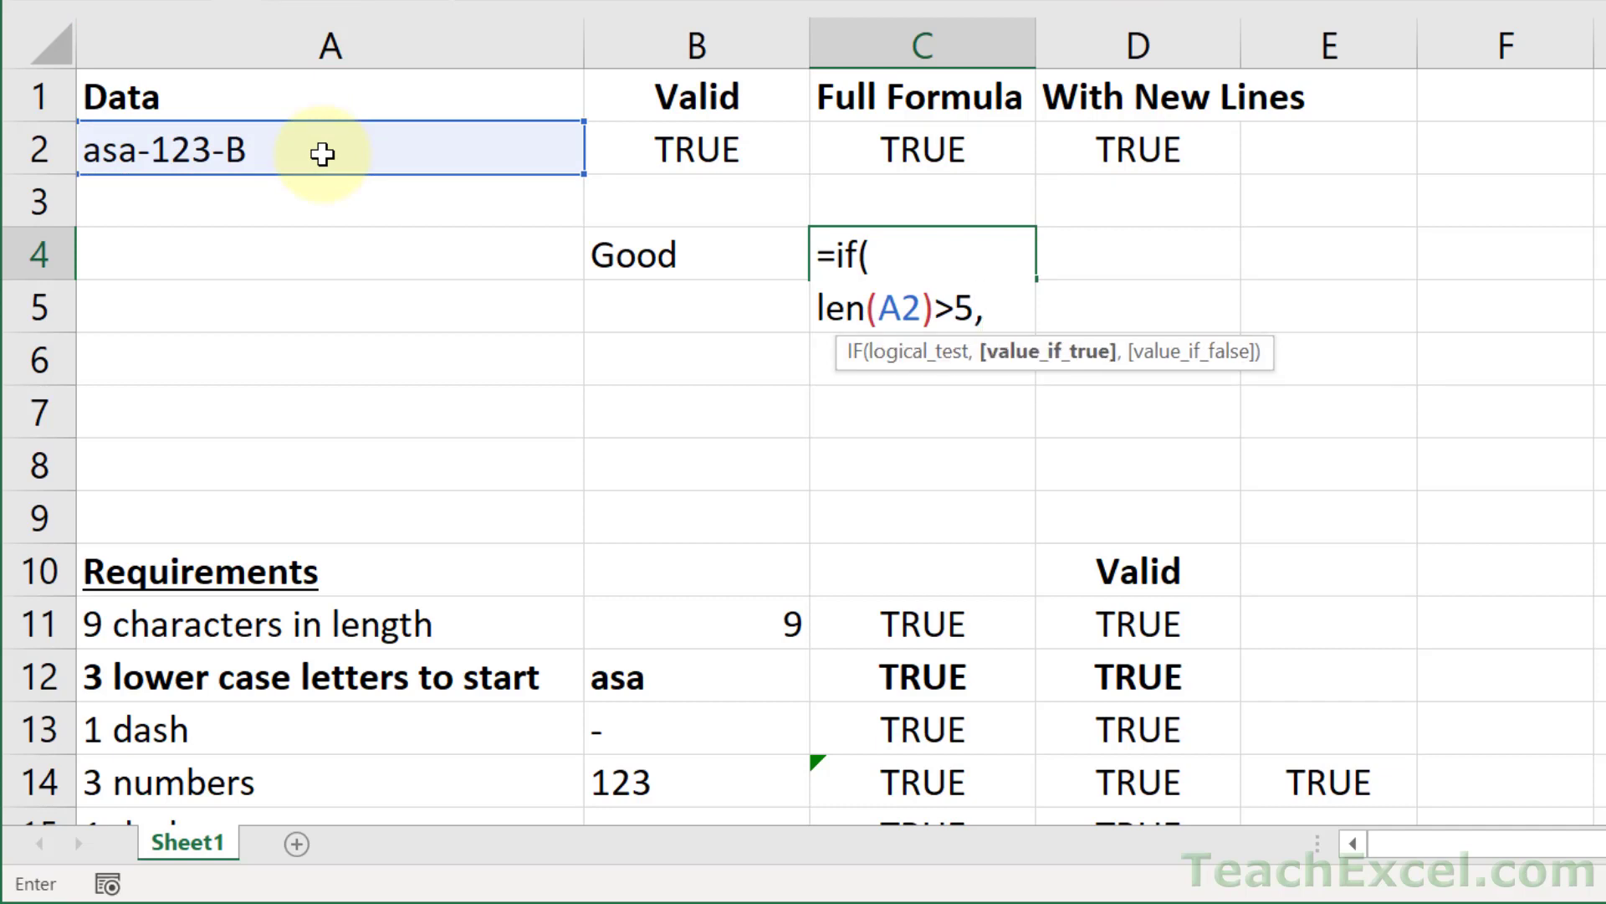
key("enter")
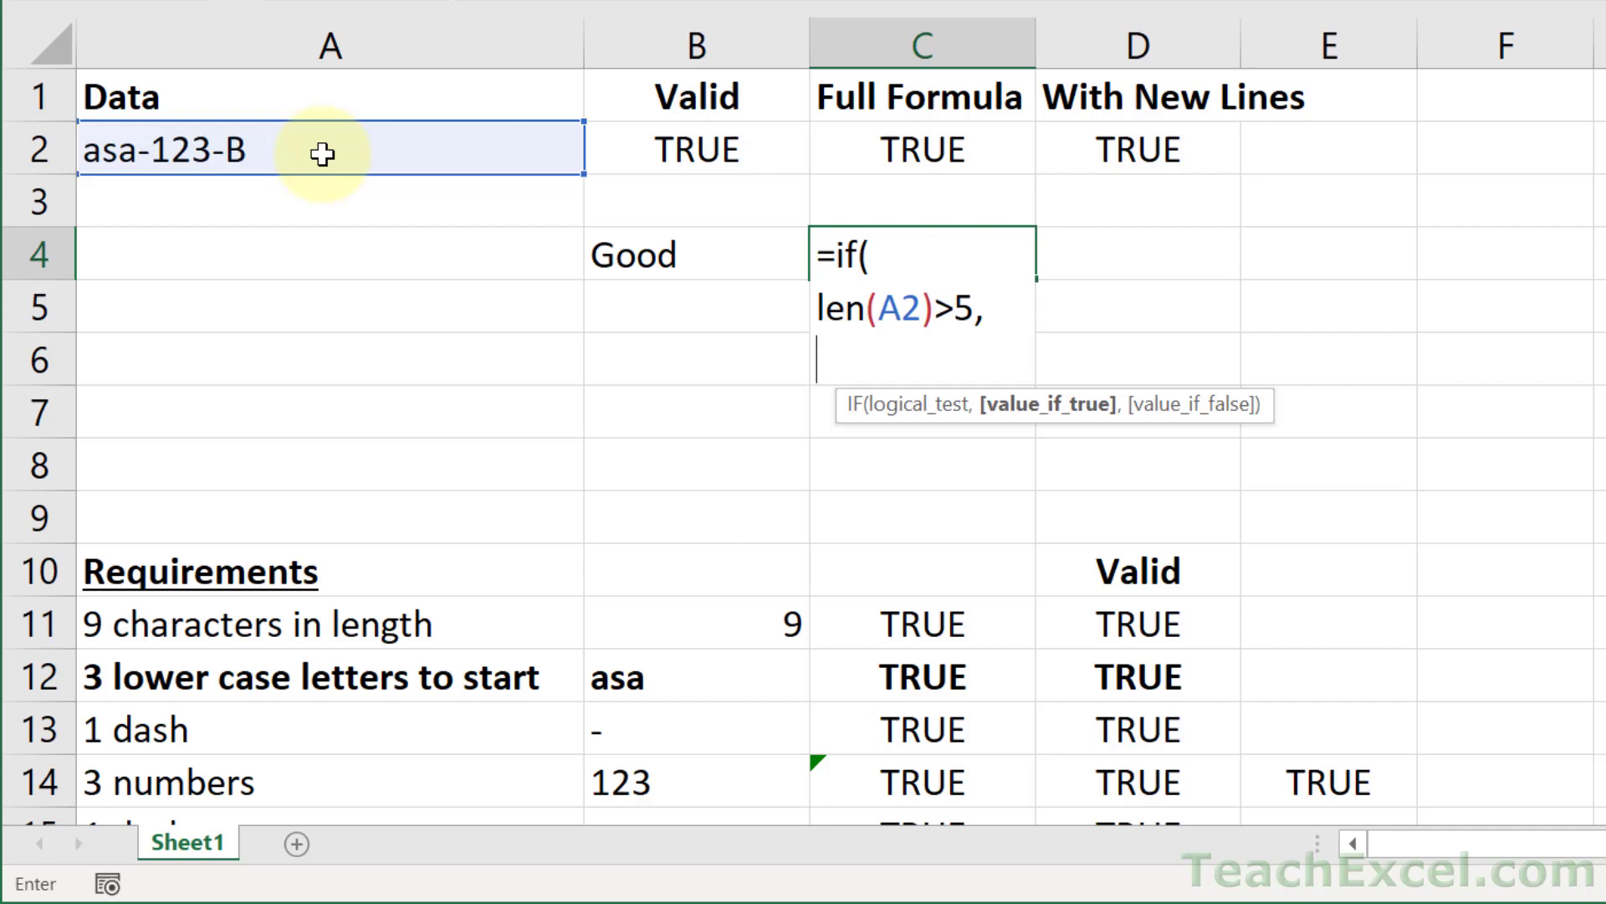
Step: Add "Good", "Bad" and the closing bracket on separate lines, returning Good
type("\"Good")
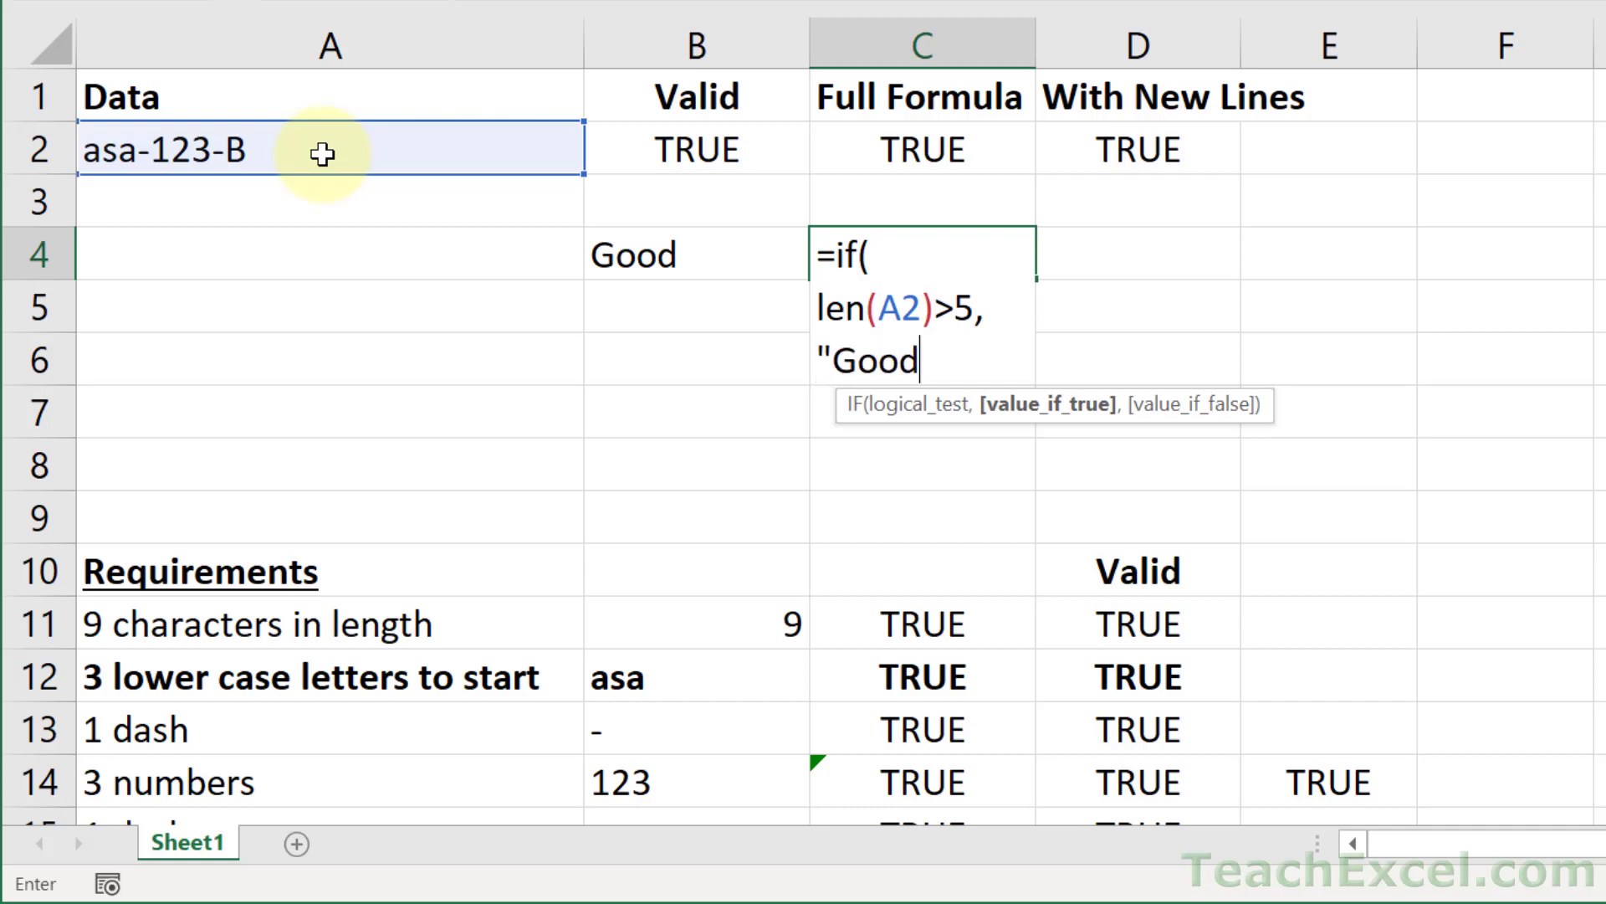
type("\",")
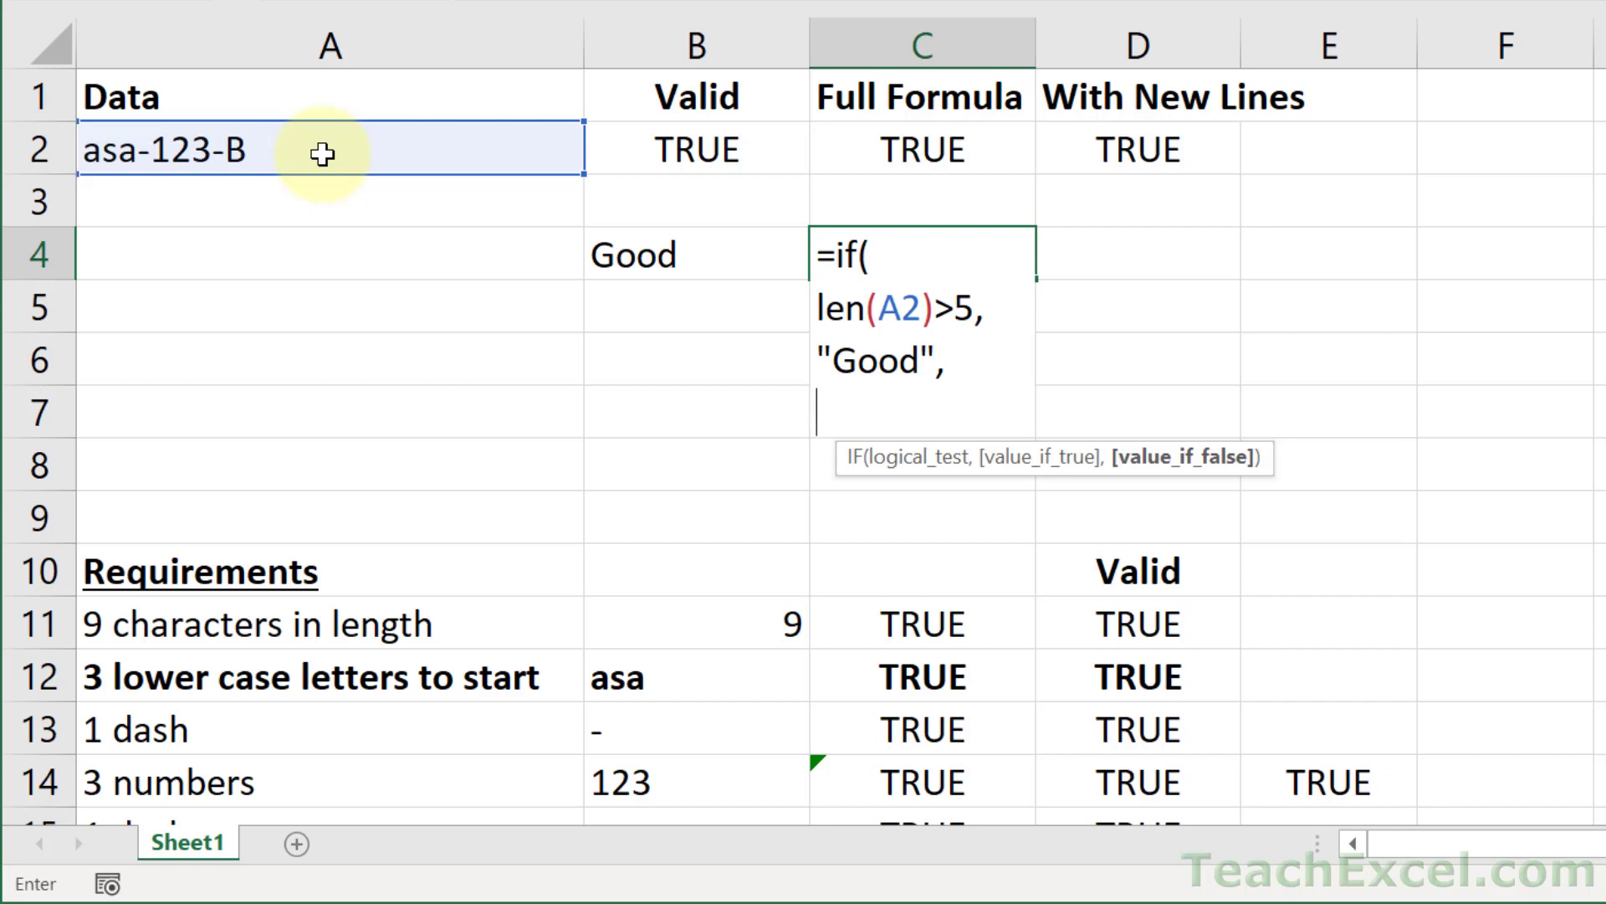
type("\"Bad")
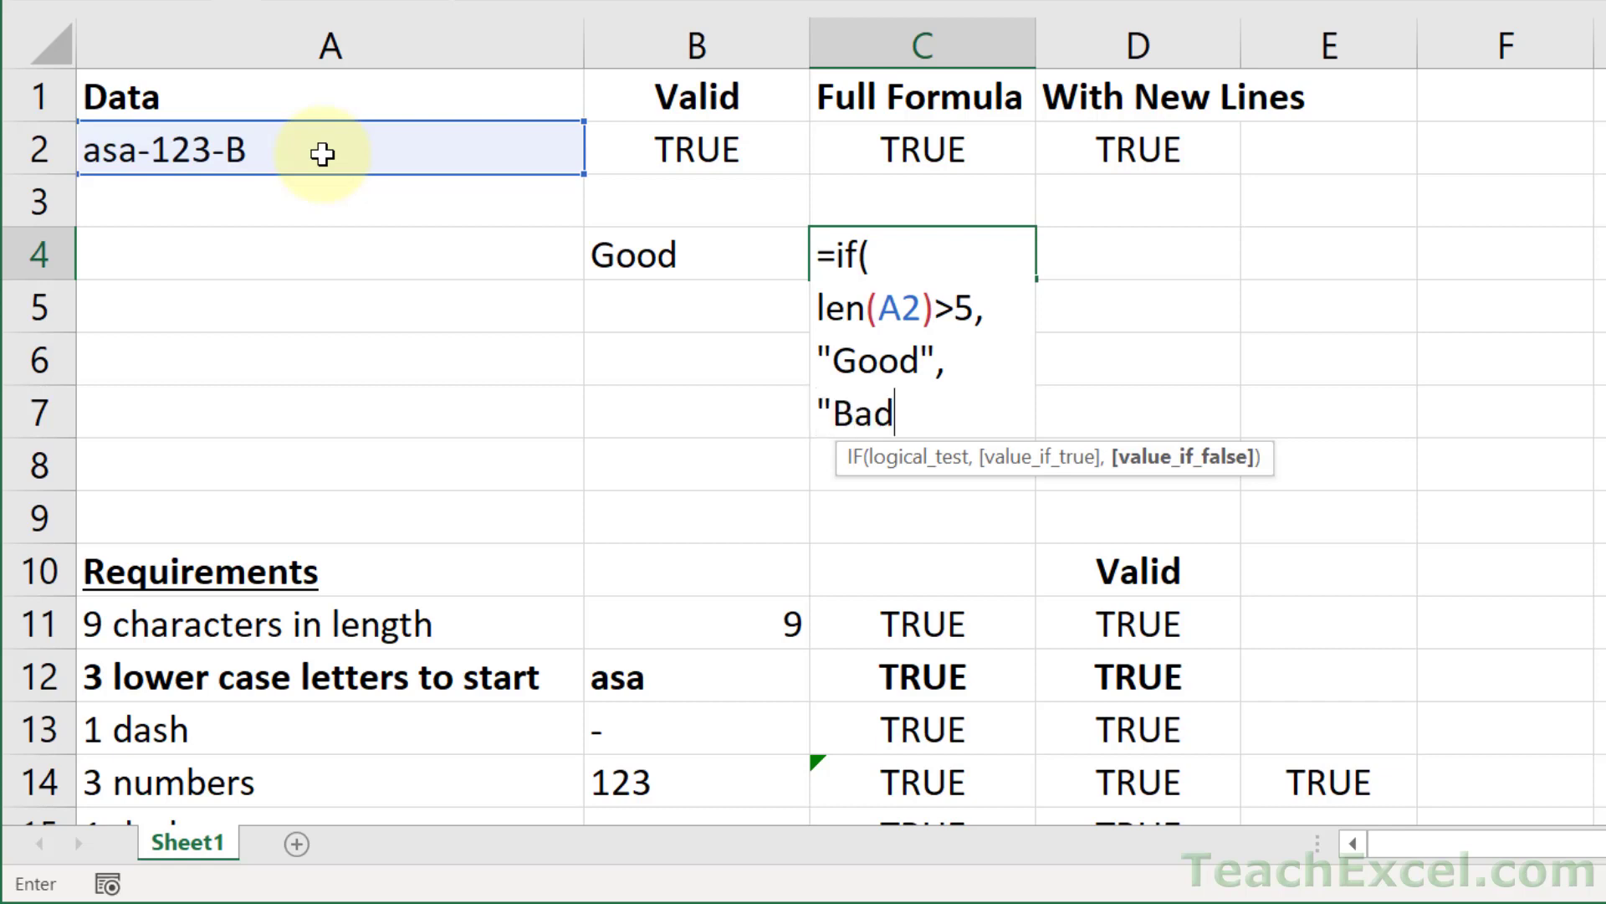
type("\"")
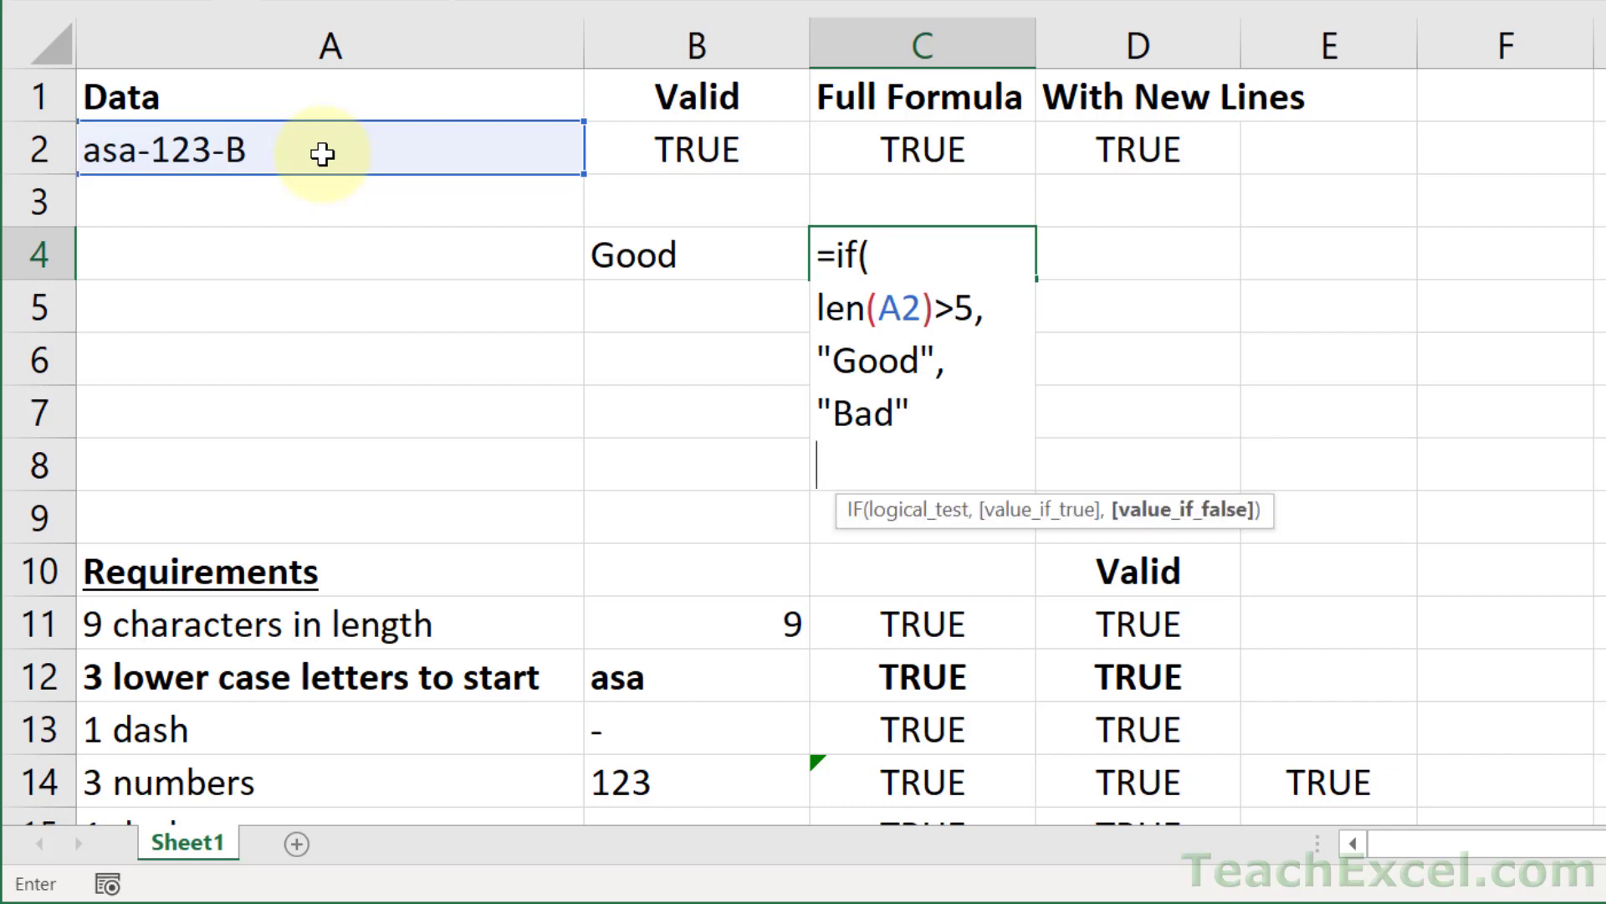
type(")")
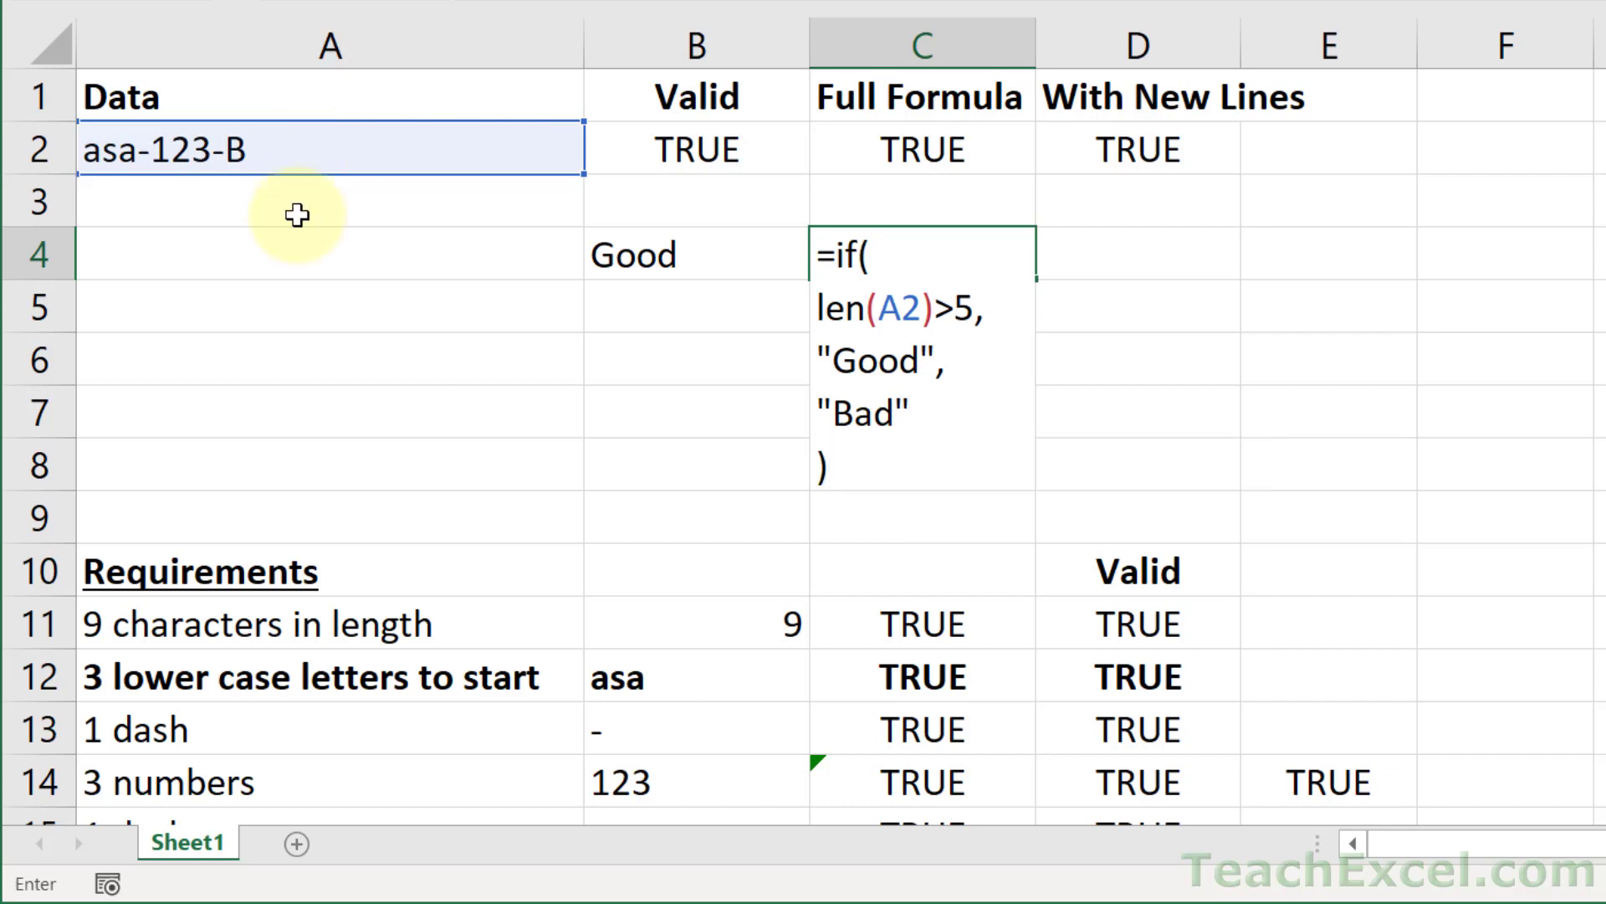
mouse_move(753, 482)
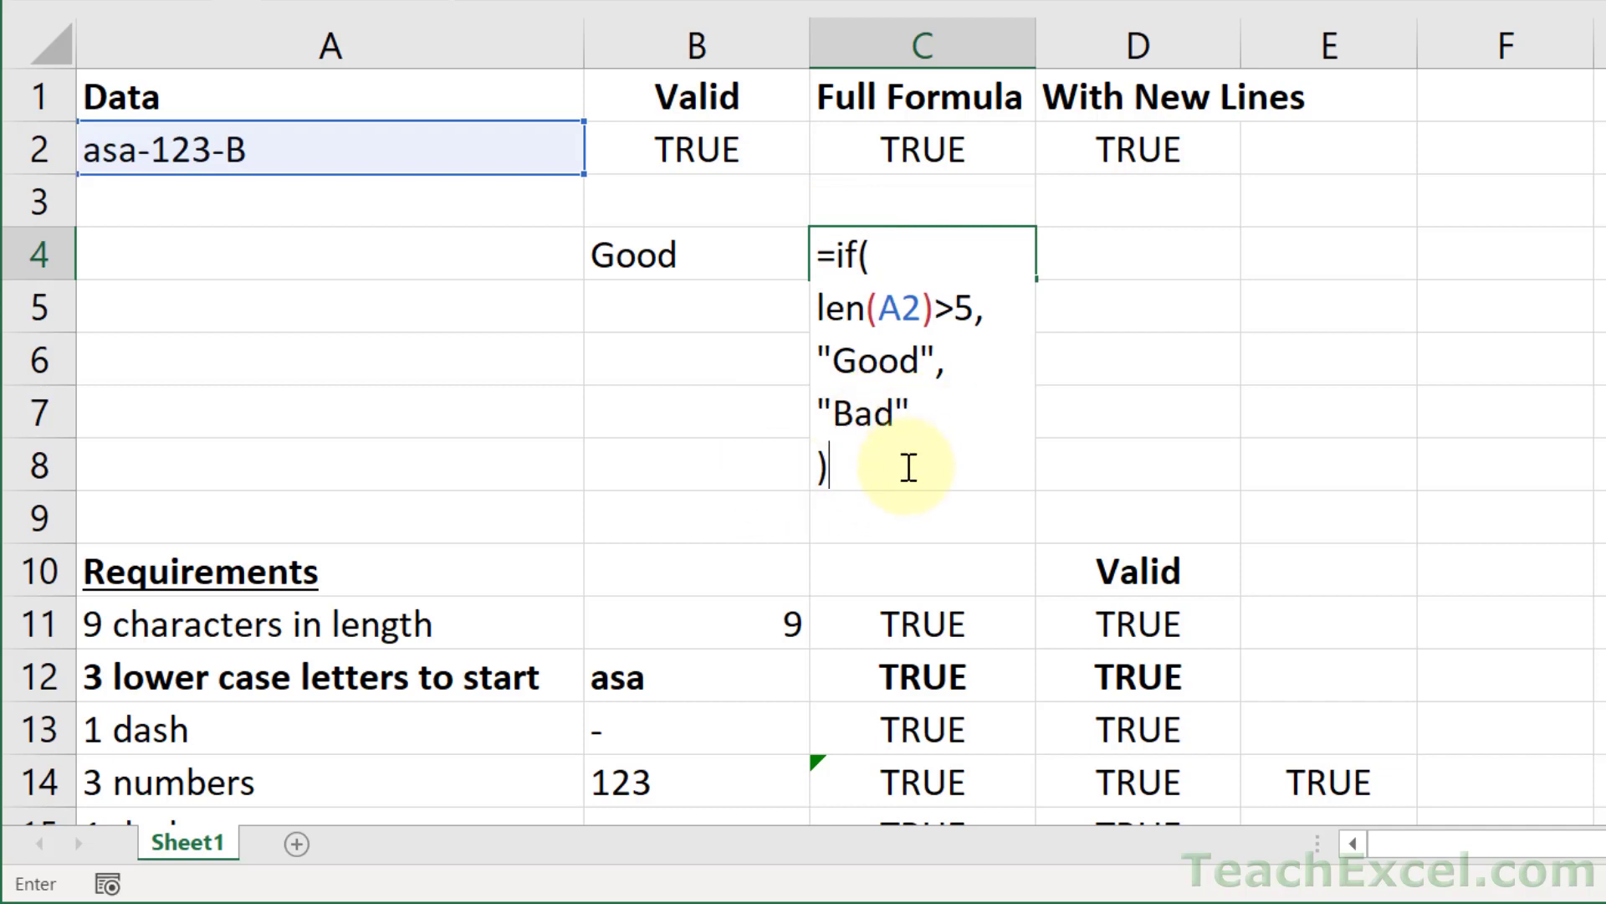
mouse_move(873, 467)
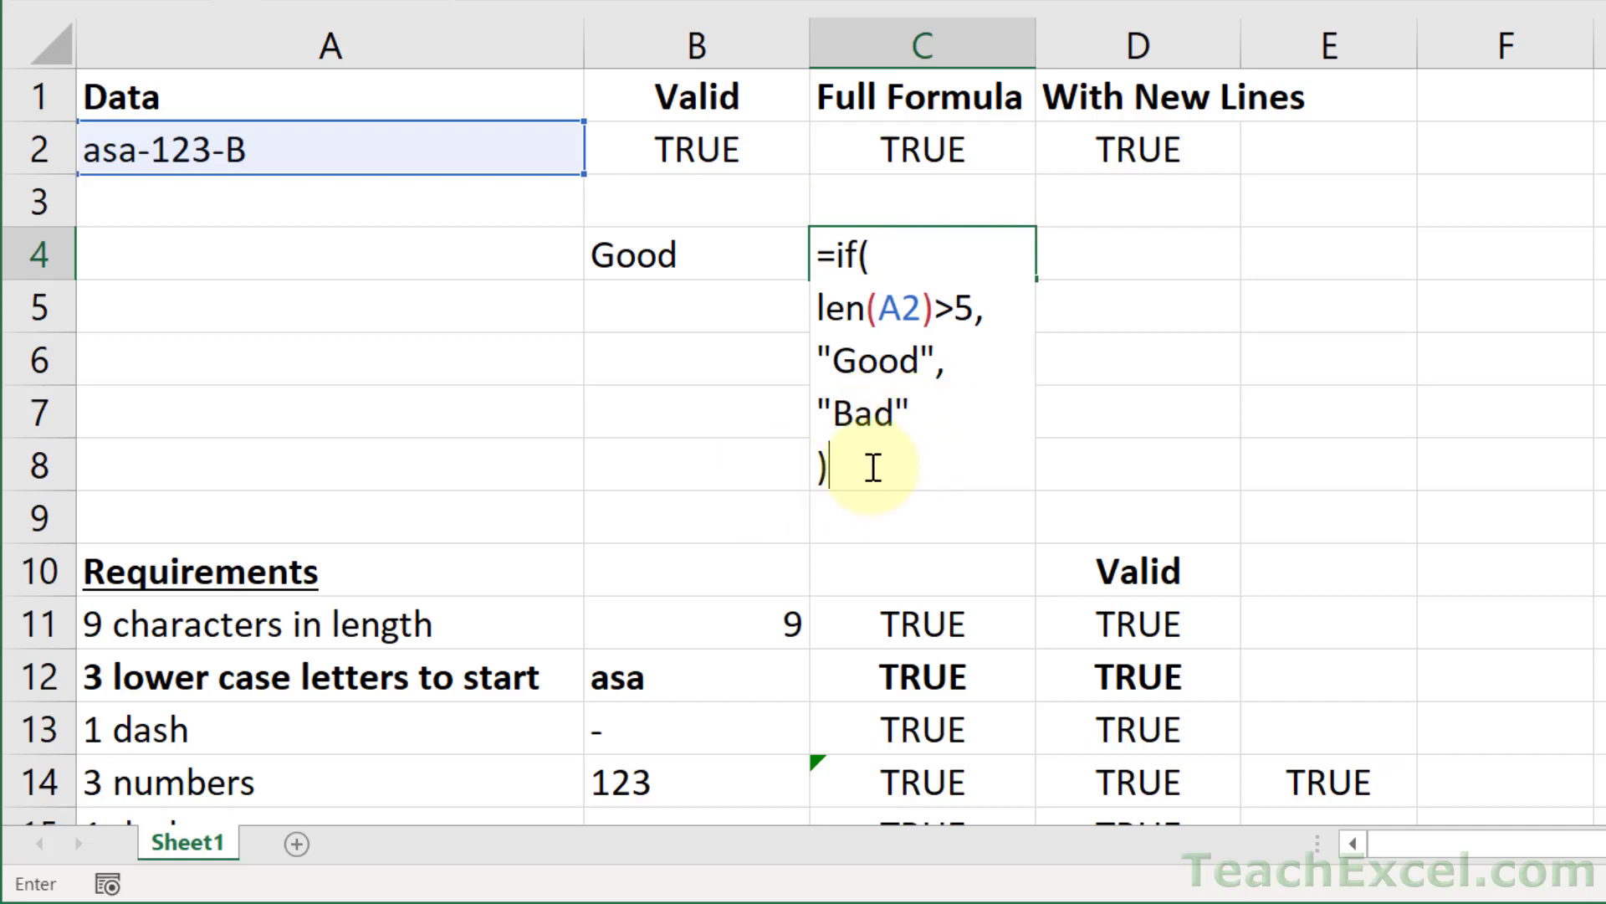
left_click(820, 467)
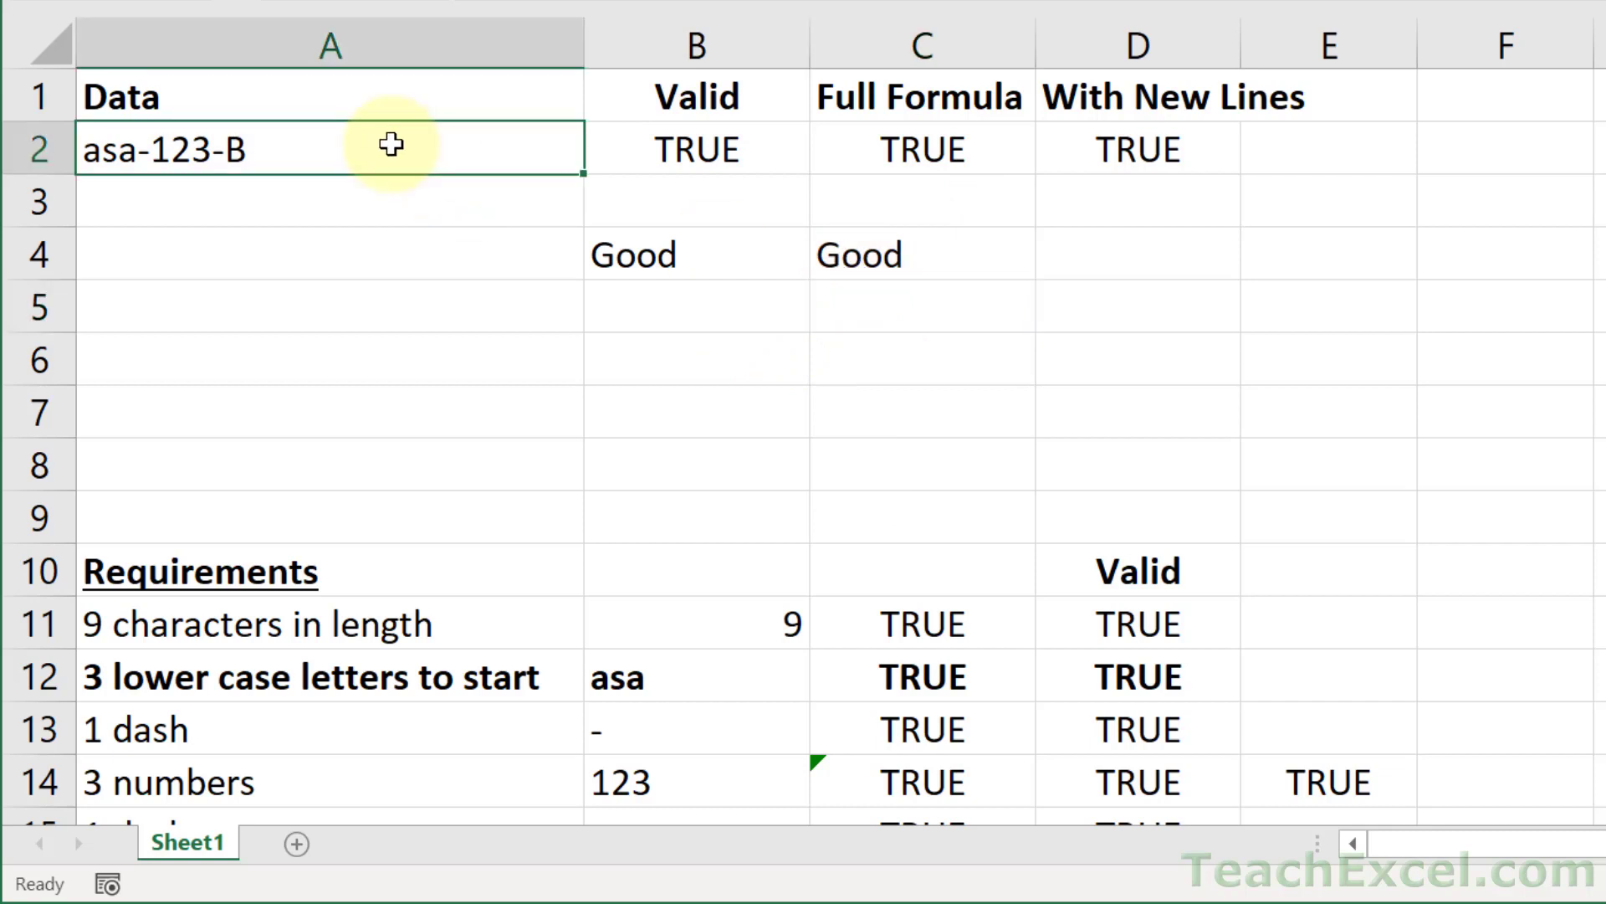
Step: Enter asdf in A2 so B4 and C4 both show Bad
type("asdf")
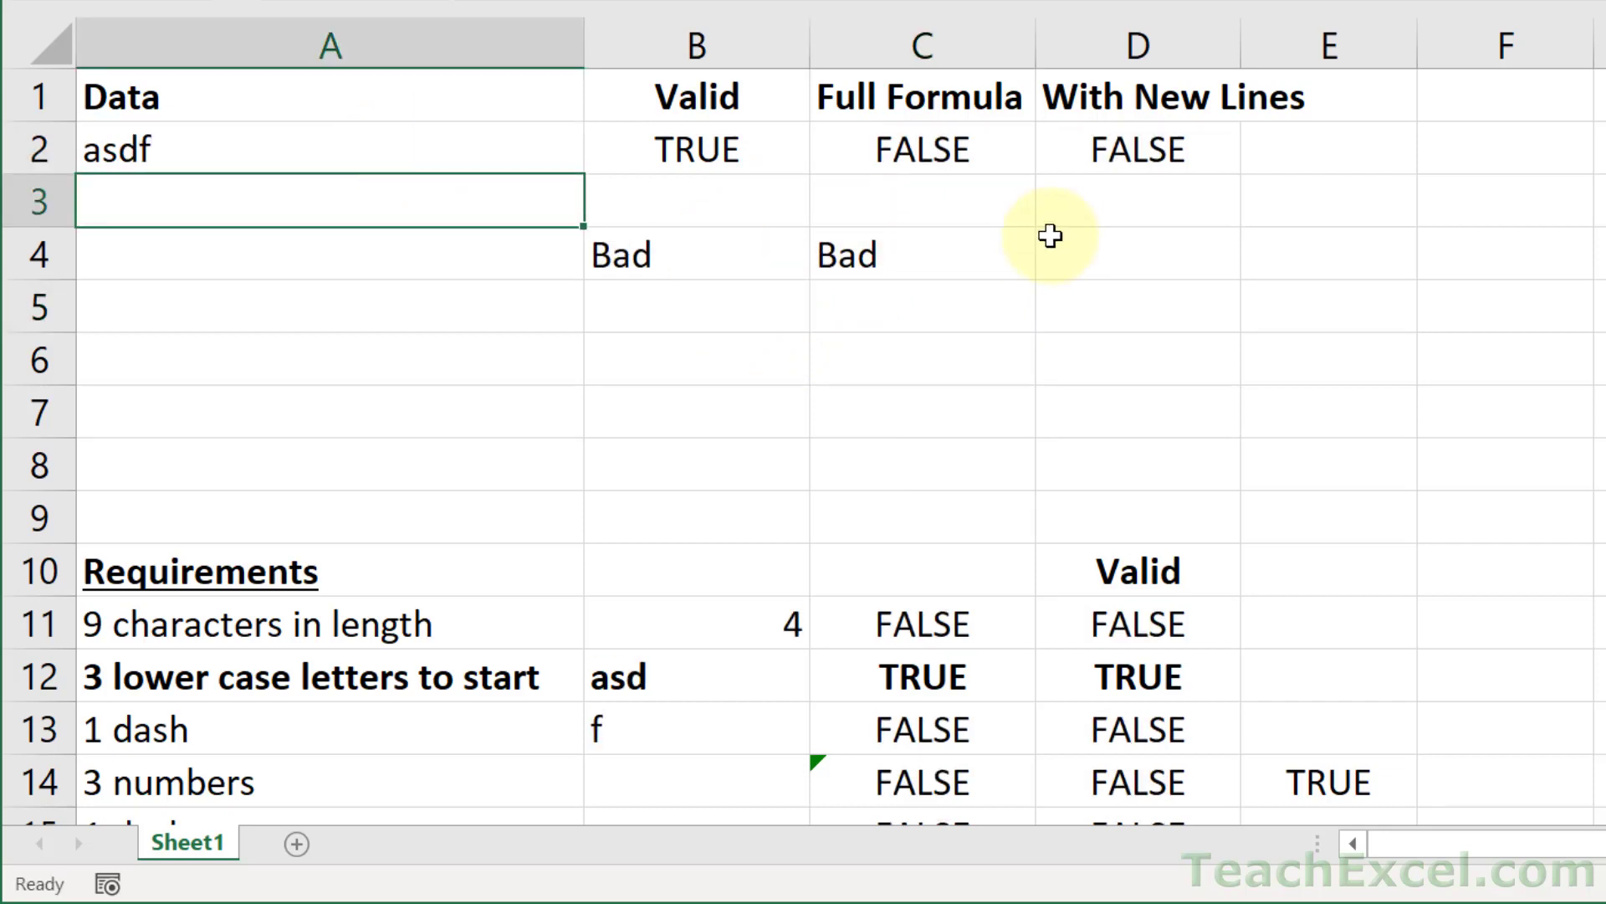
mouse_move(793, 256)
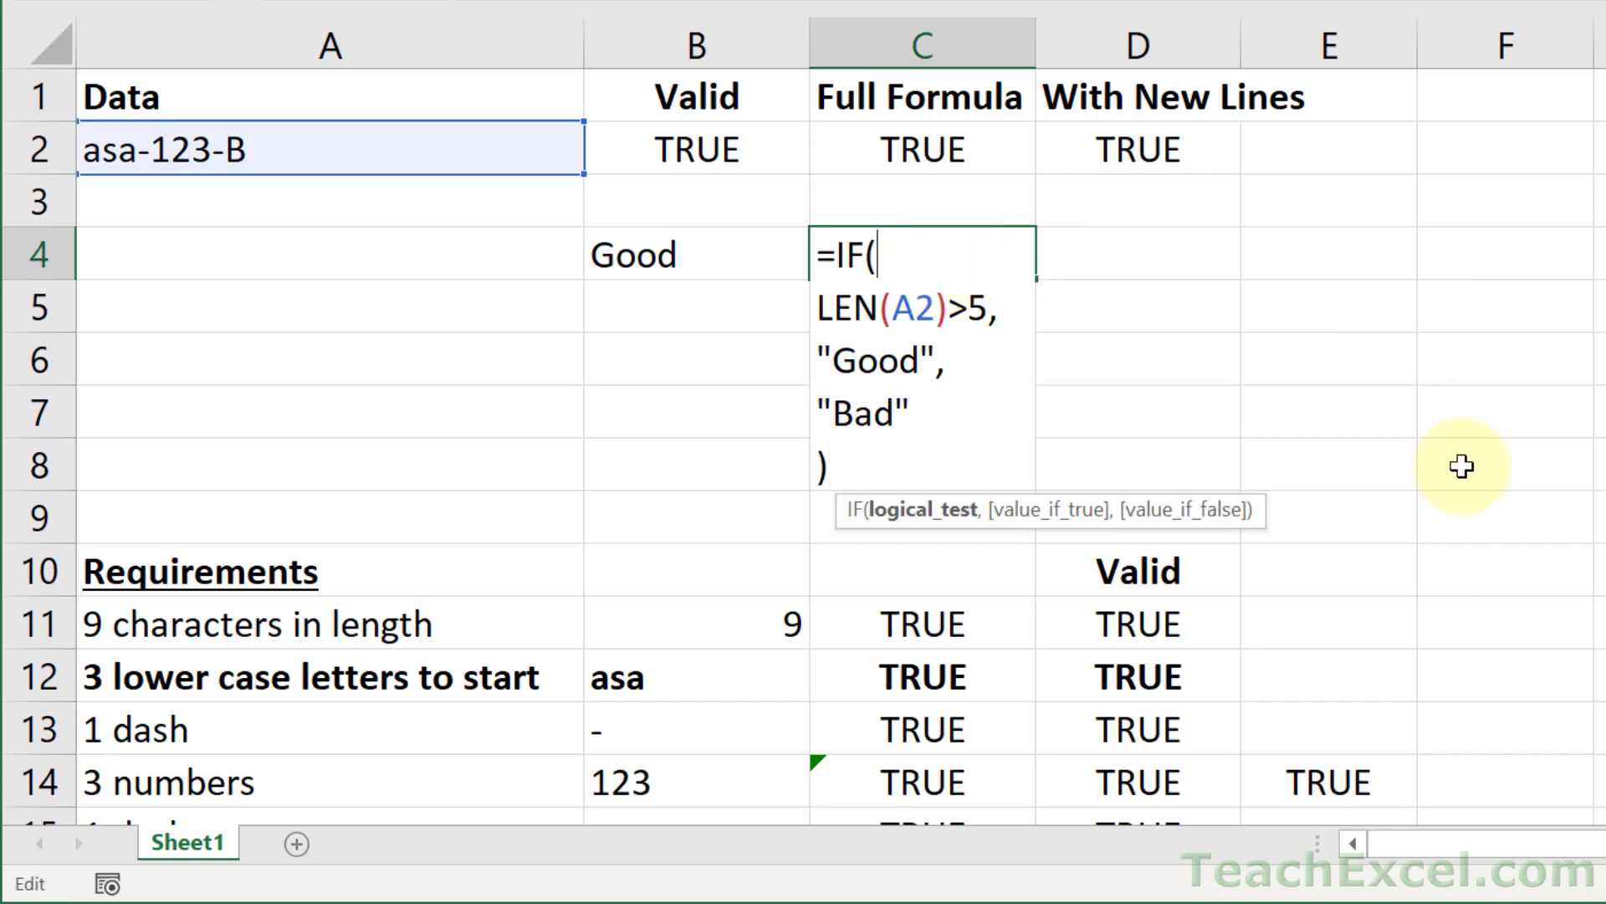
mouse_move(887, 284)
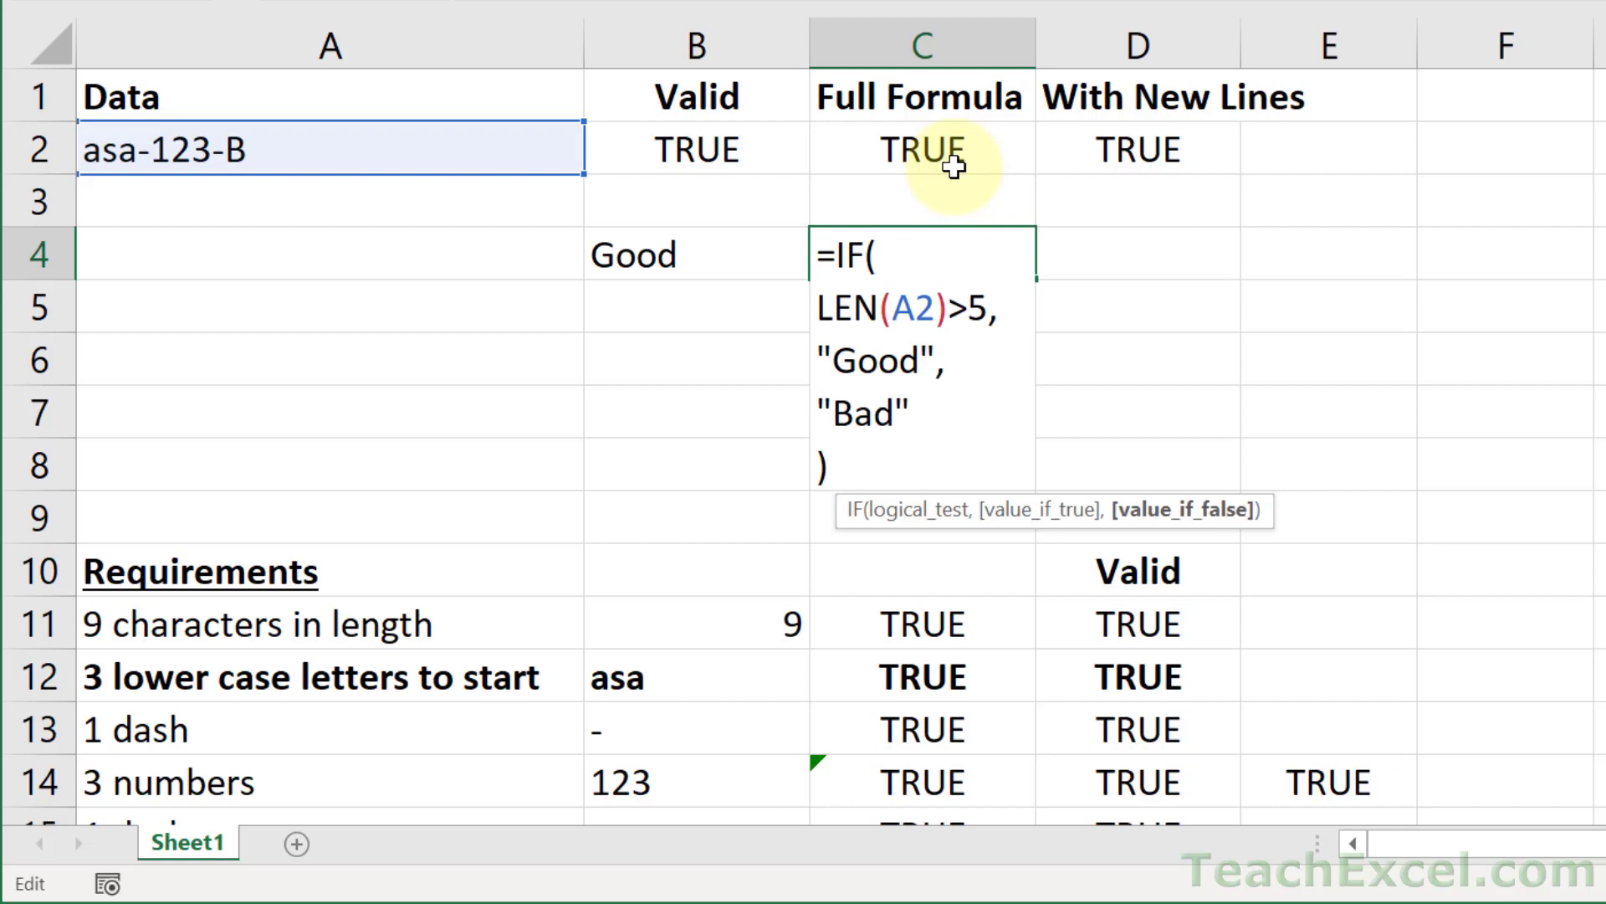
mouse_move(867, 540)
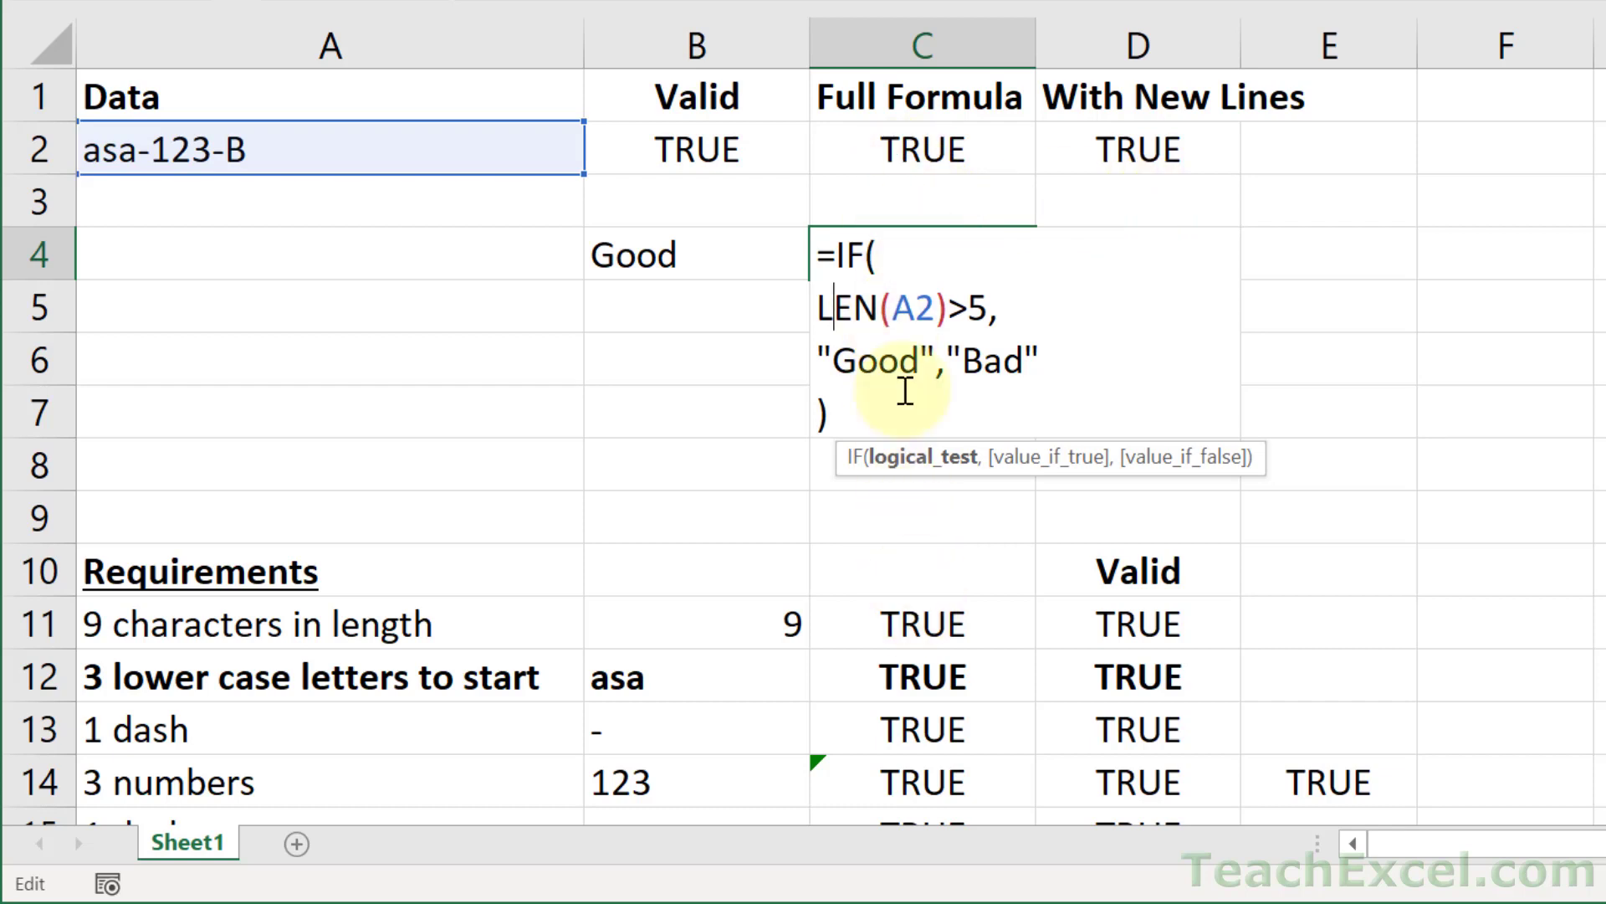
mouse_move(892, 376)
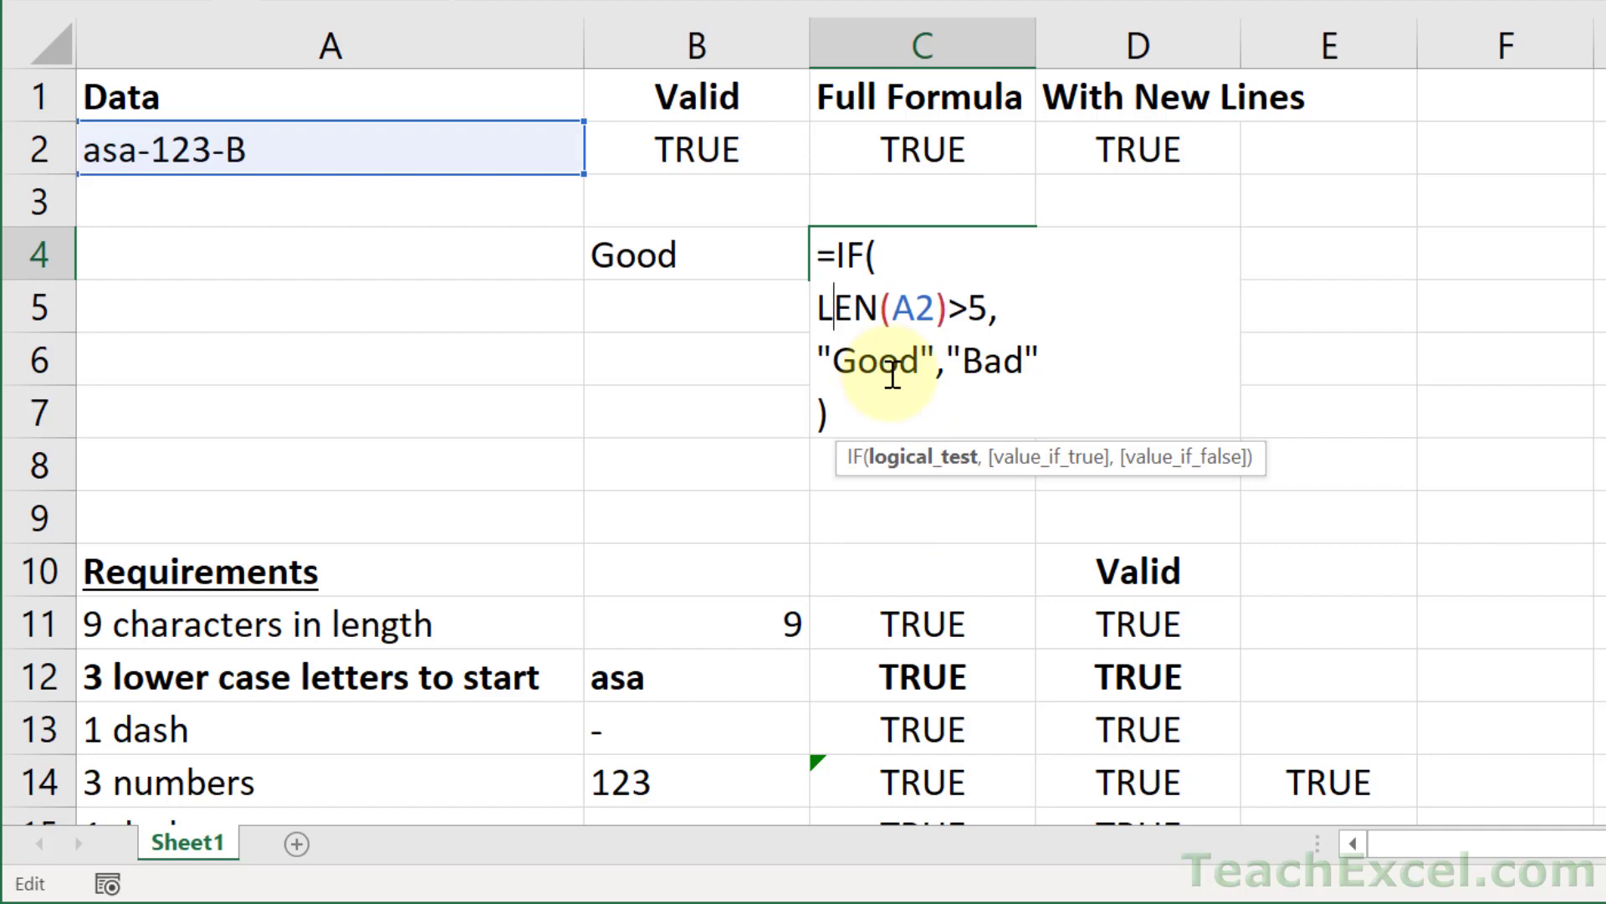
Step: Confirm C4's multi-line IF formula and compare it with B4's single-line version
key("Enter")
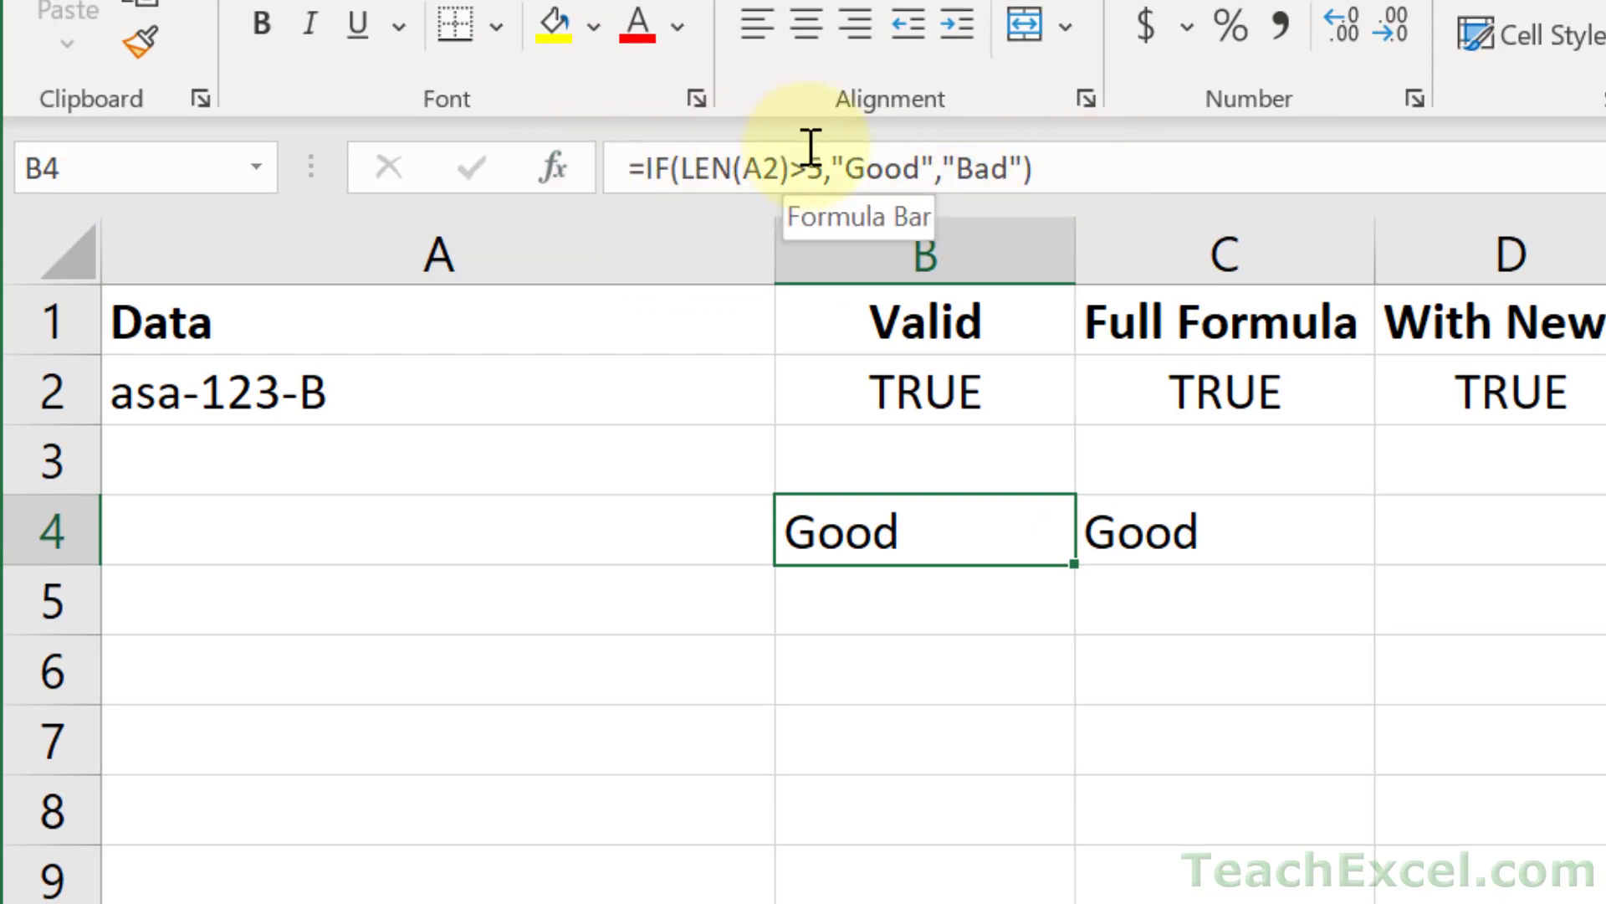
left_click(1223, 531)
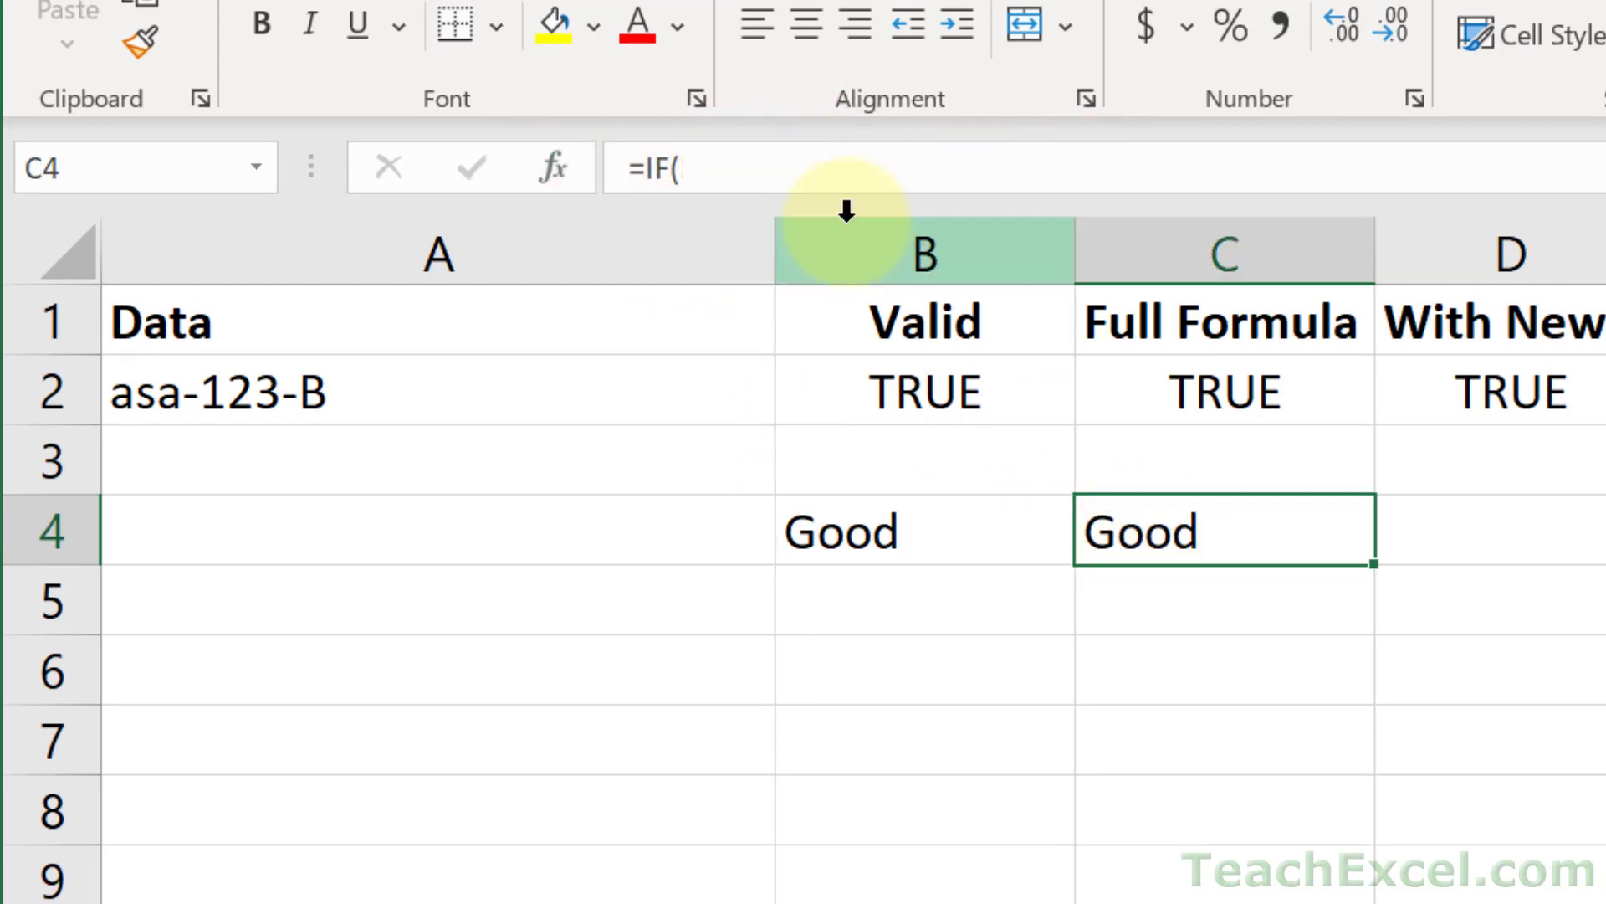
mouse_move(748, 161)
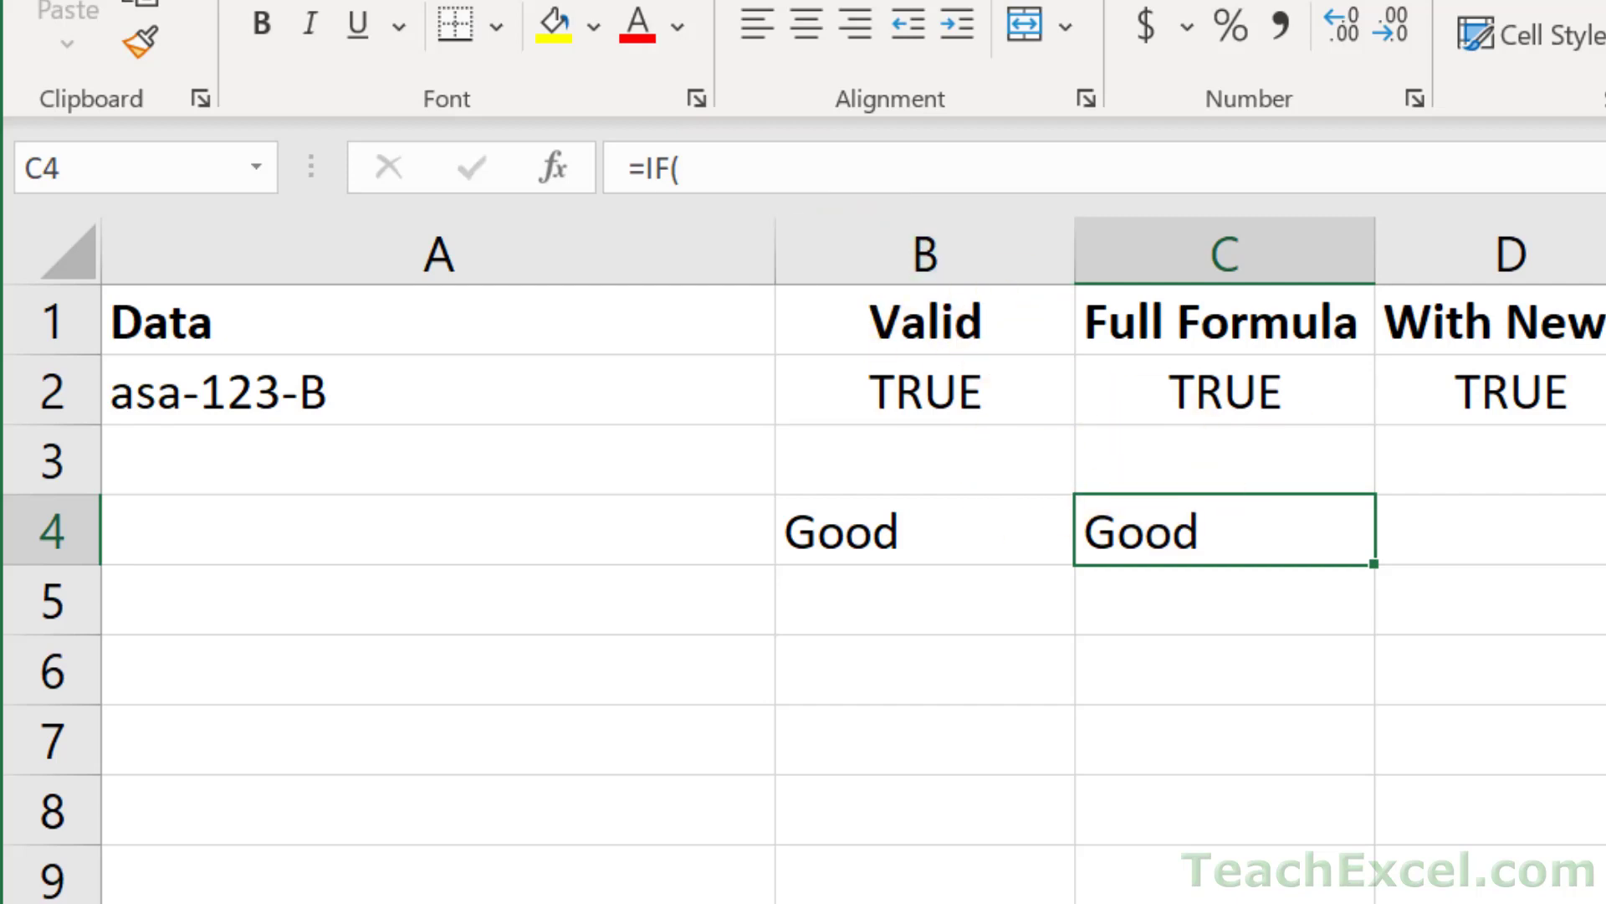
mouse_move(1221, 583)
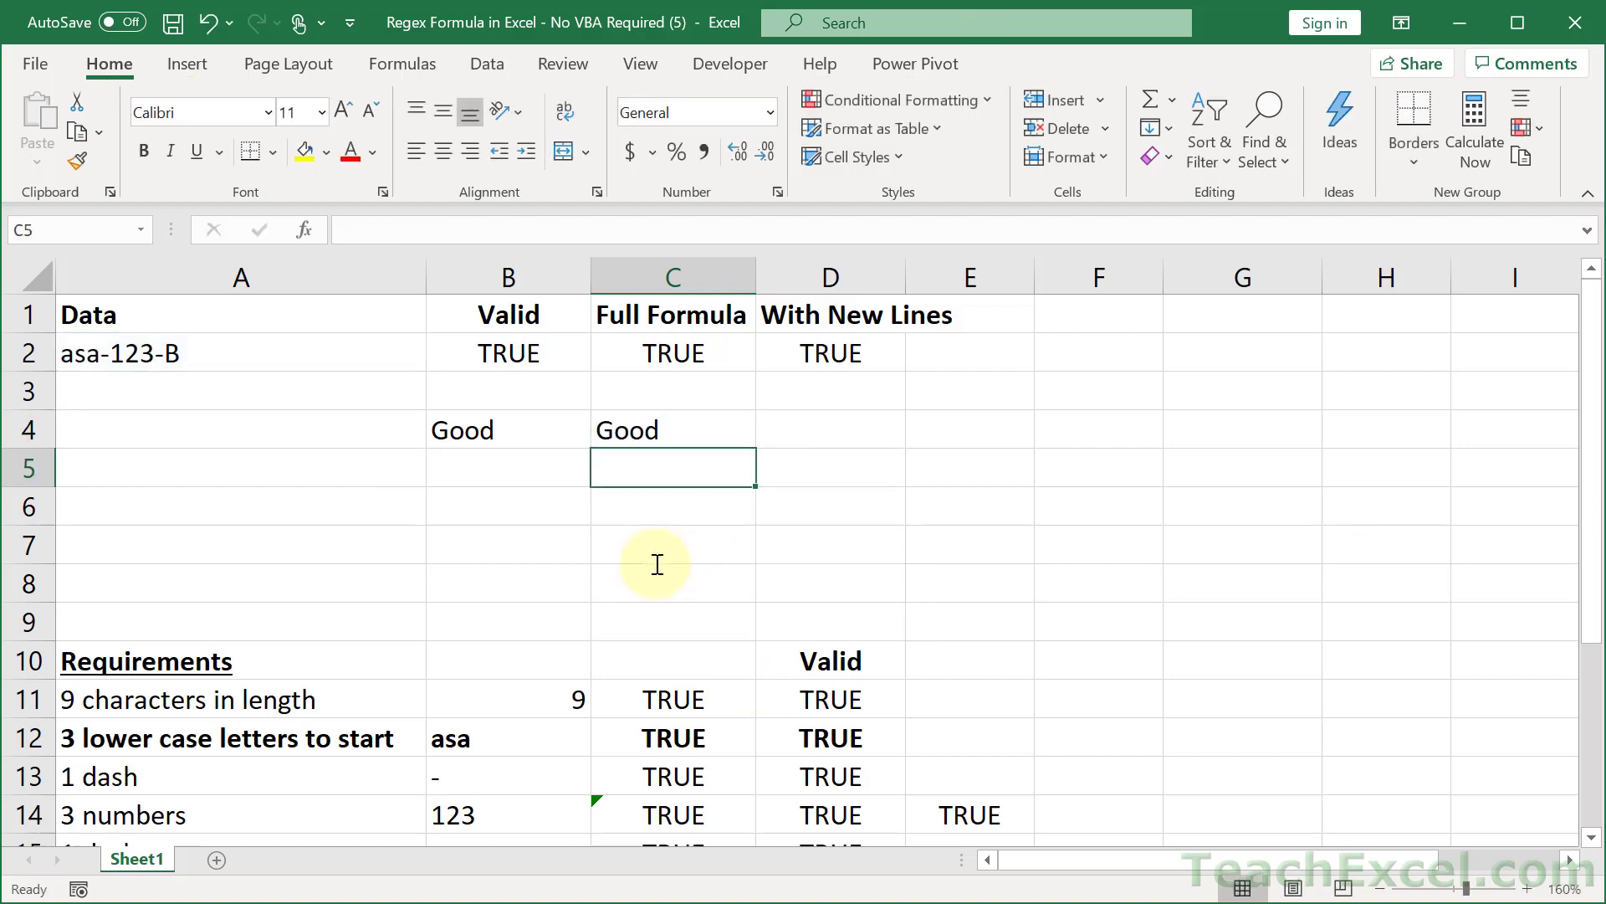
mouse_move(882, 410)
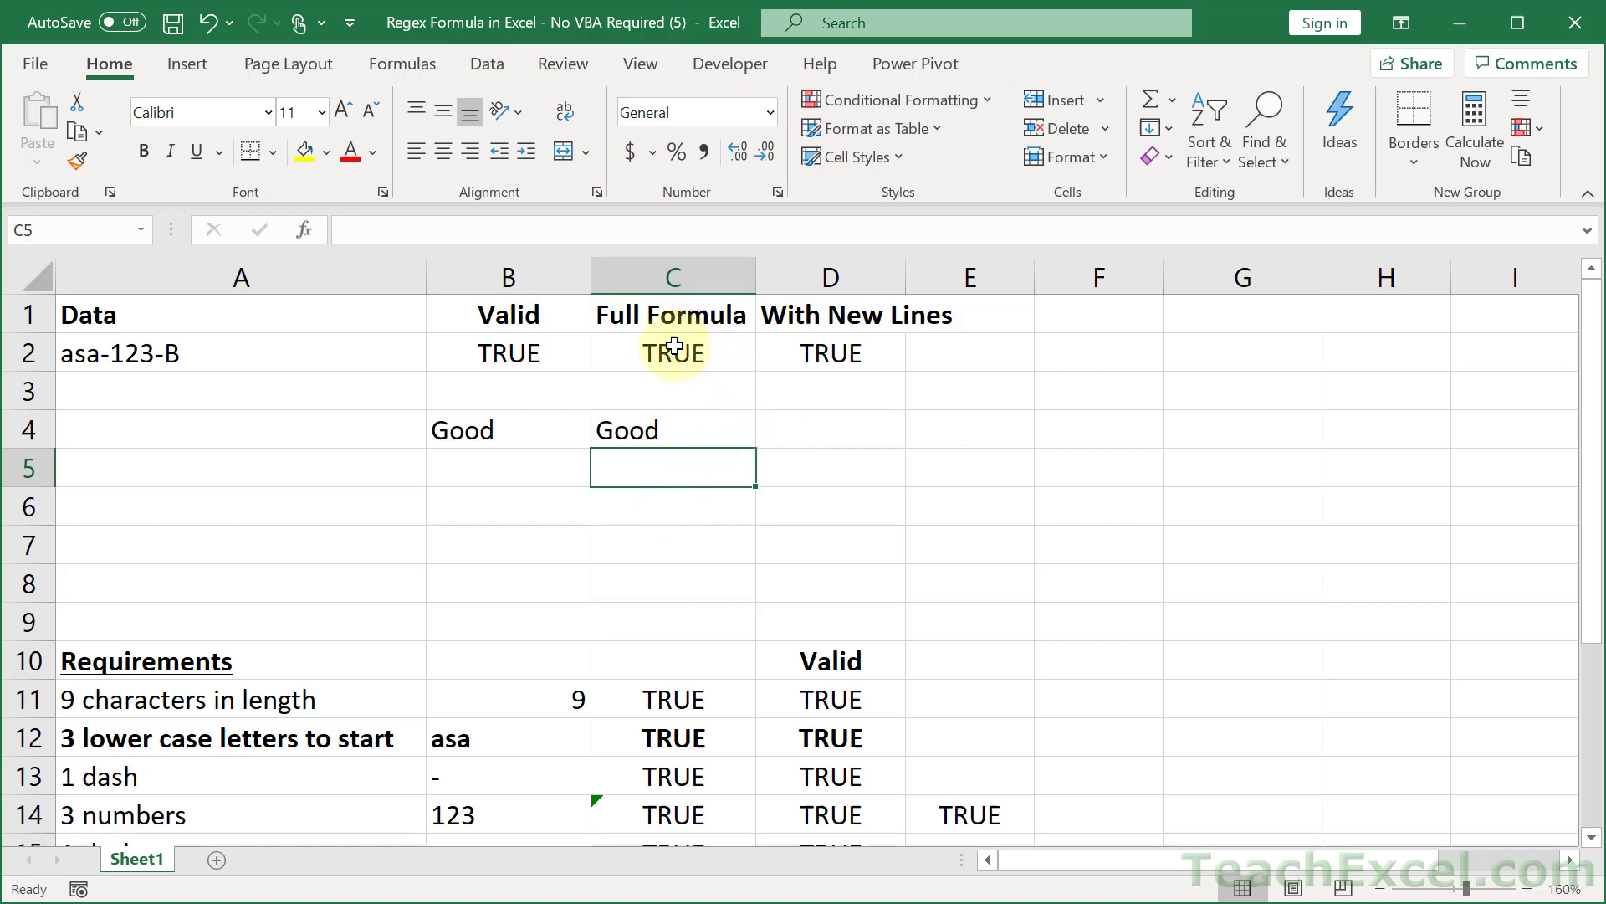
mouse_move(1589, 863)
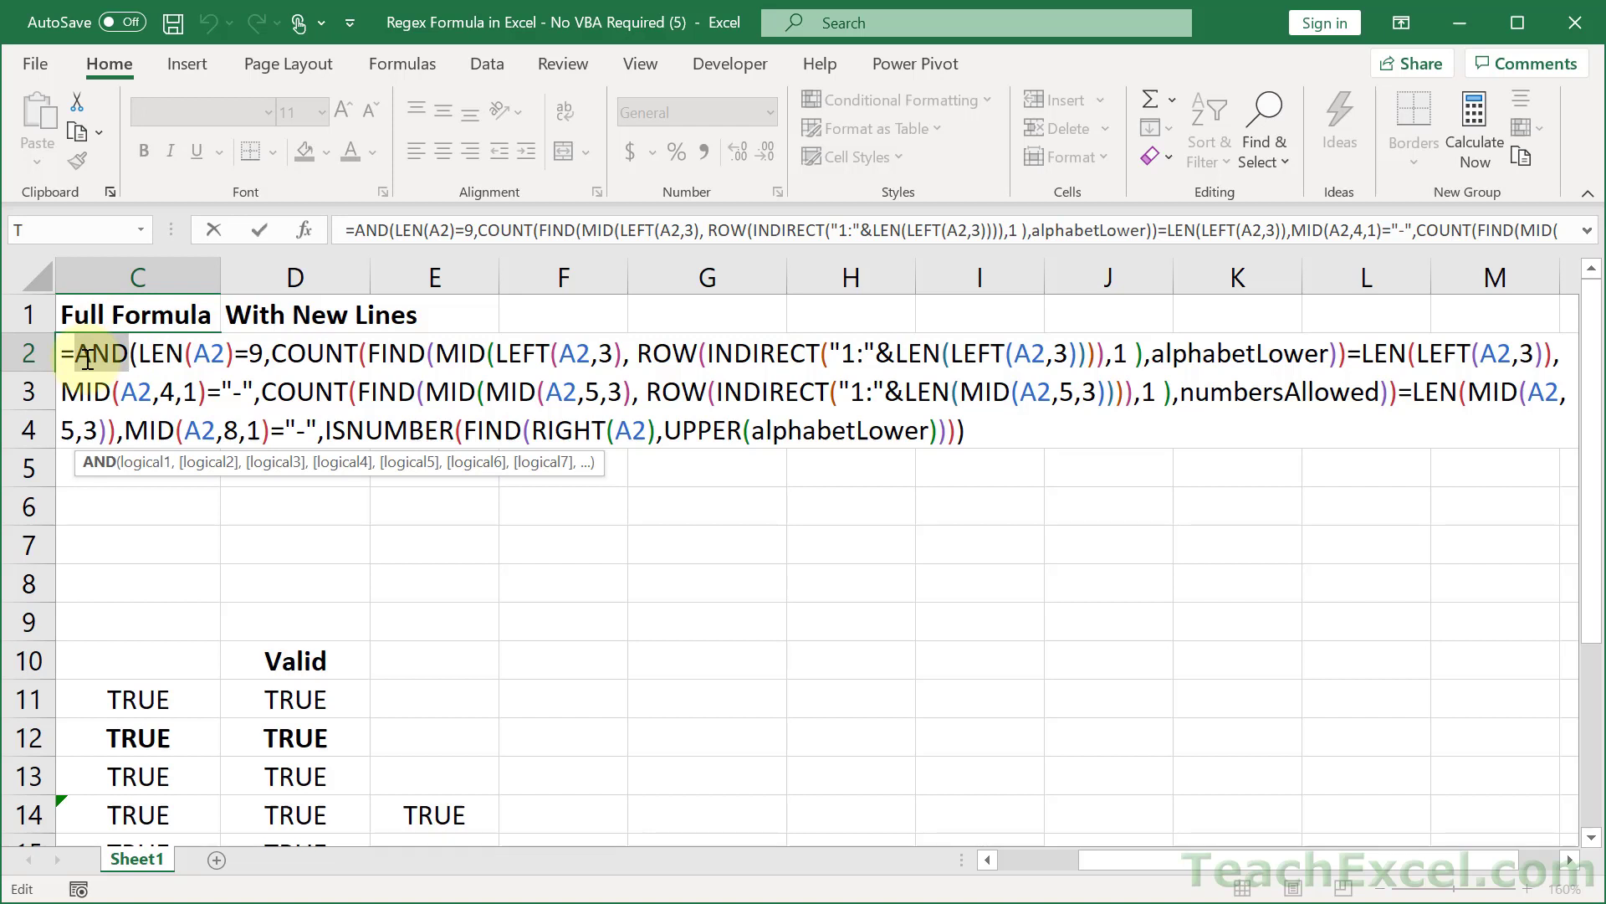
mouse_move(676, 377)
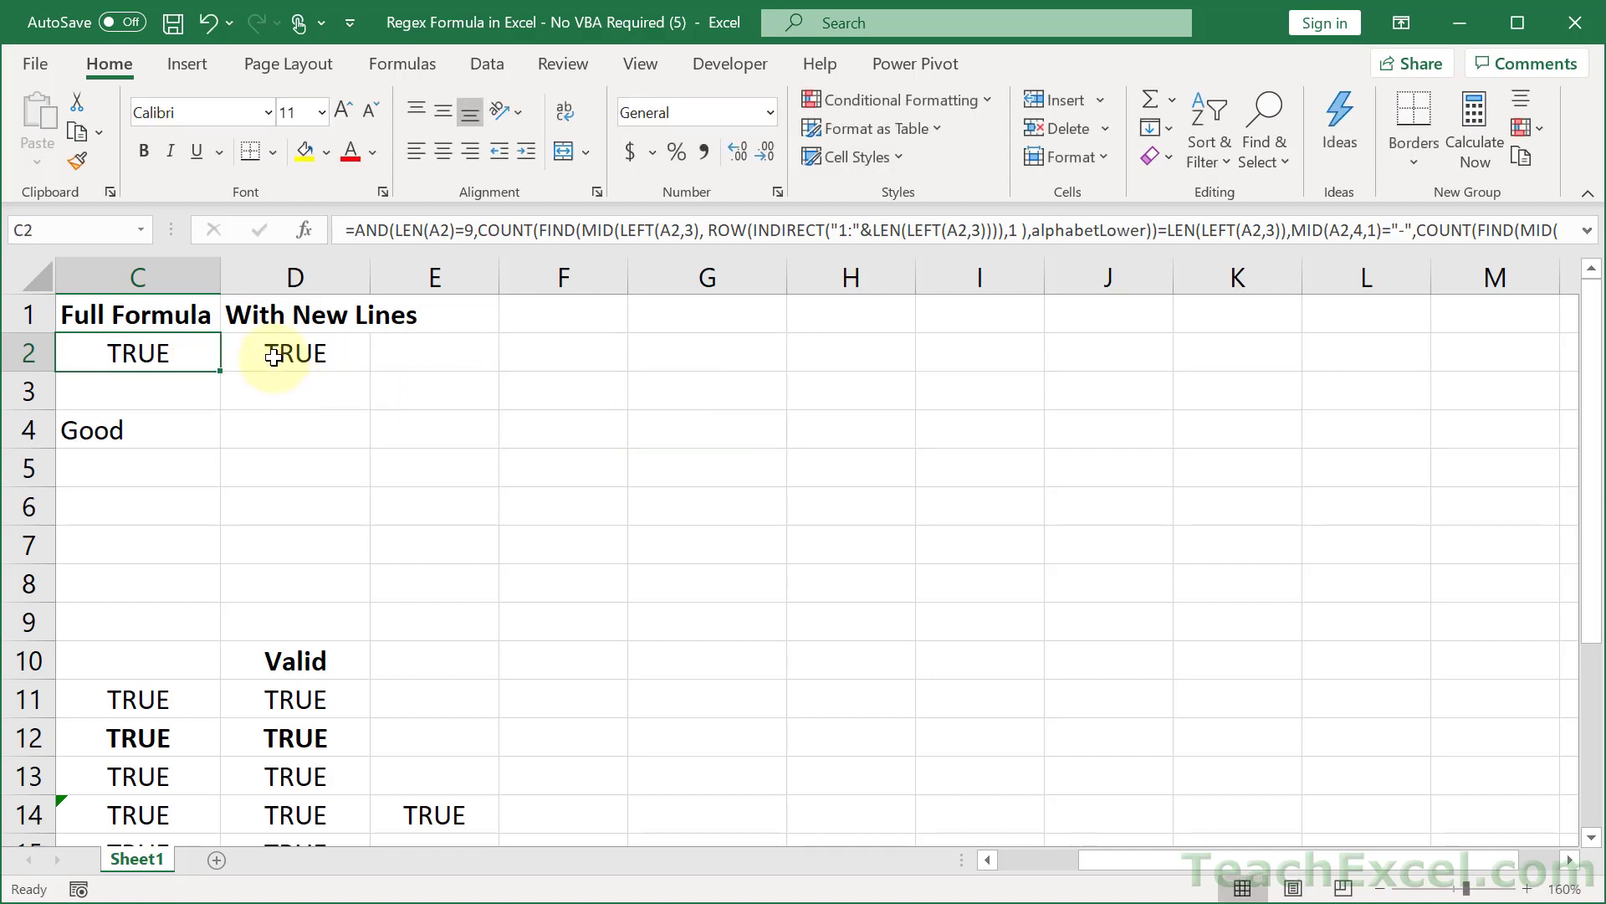
Step: Edit D2's AND formula and break it before the ISNUMBER condition onto a new line
left_click(294, 353)
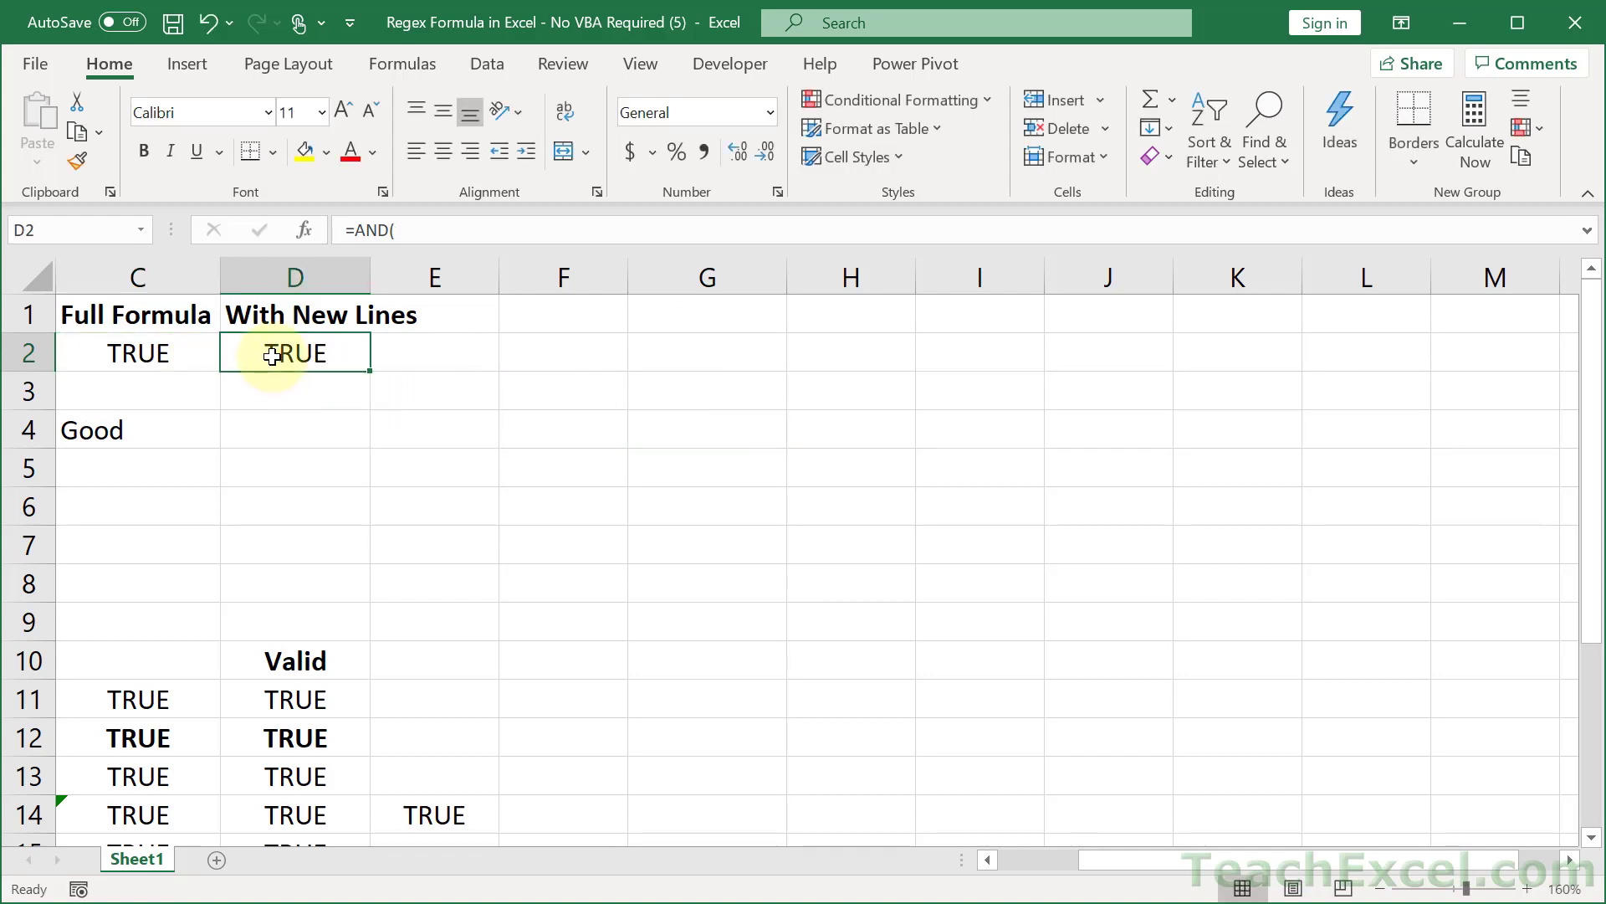
double_click(295, 353)
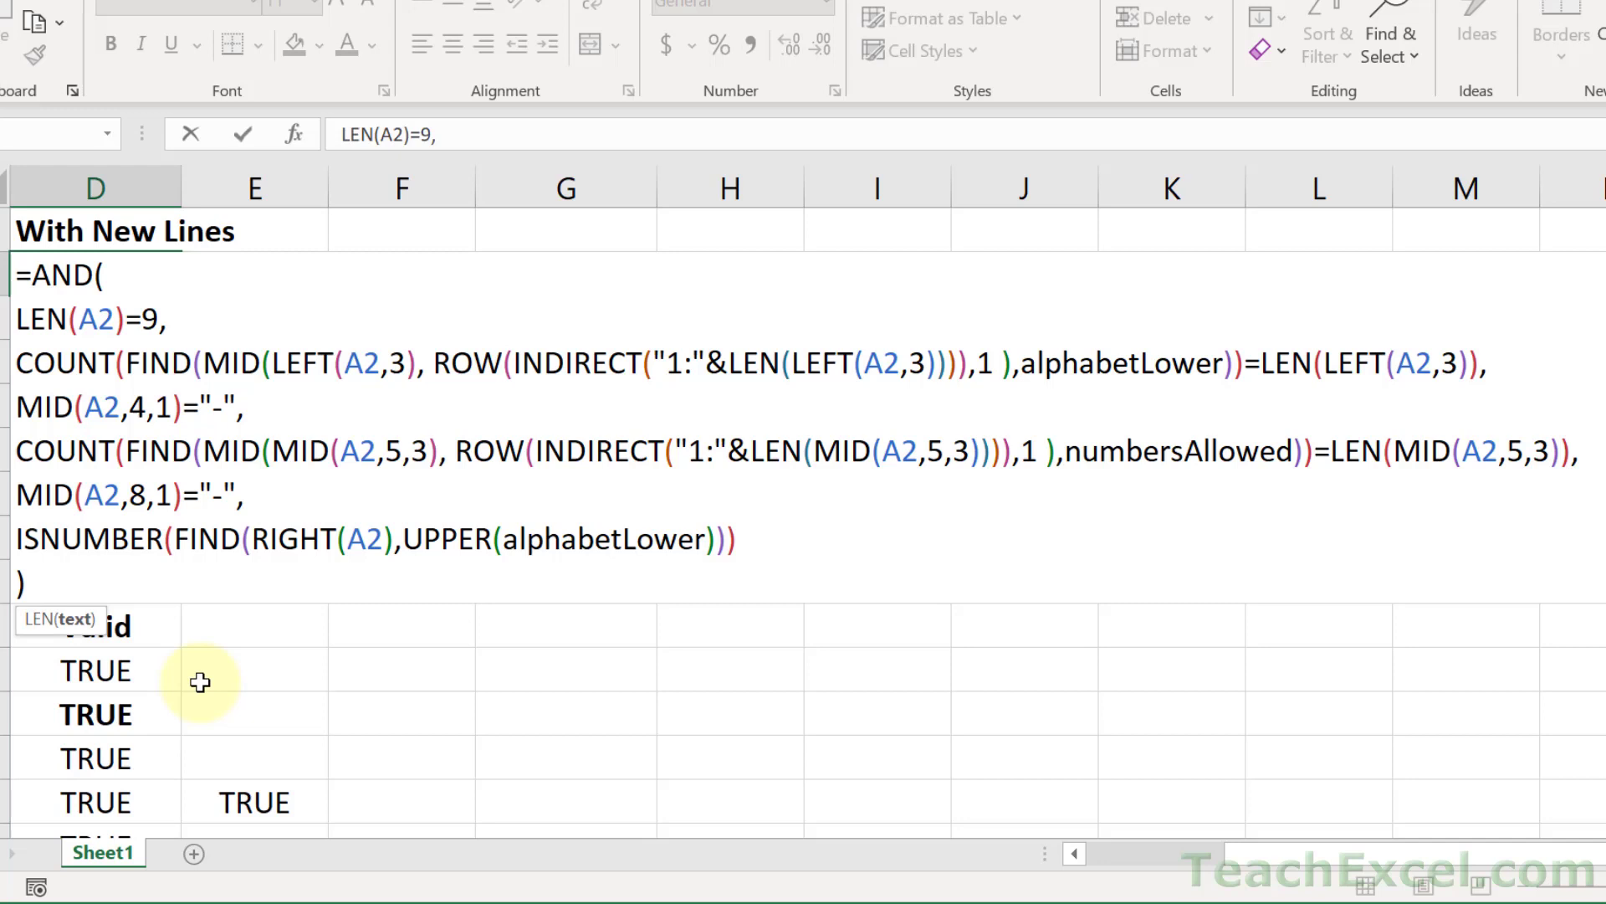
left_click(94, 318)
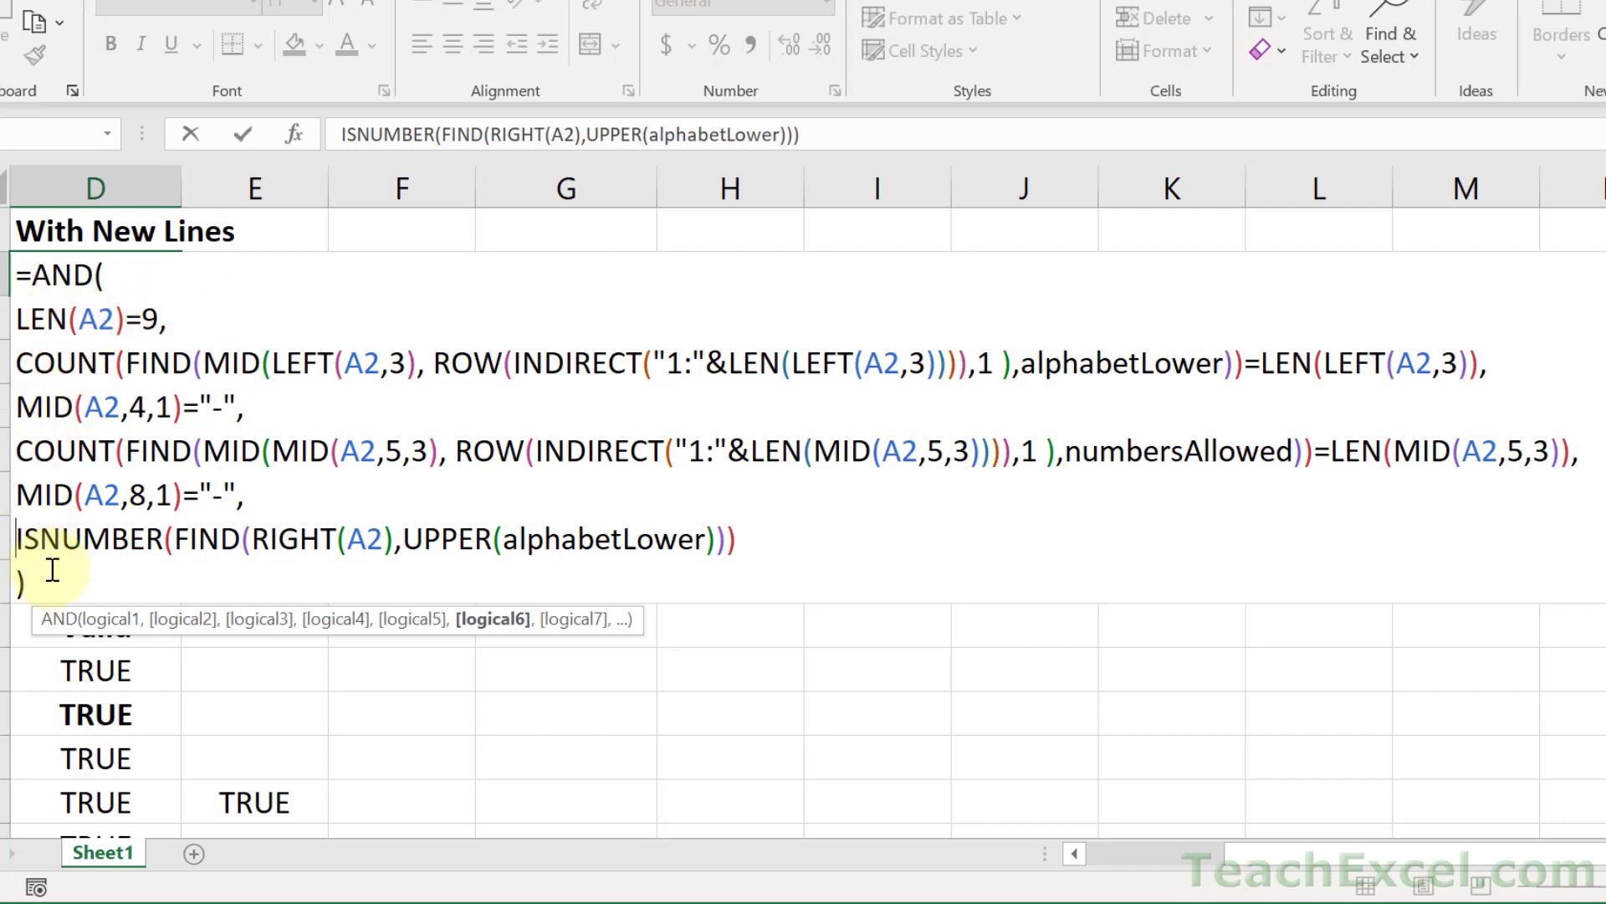
key("alt+enter")
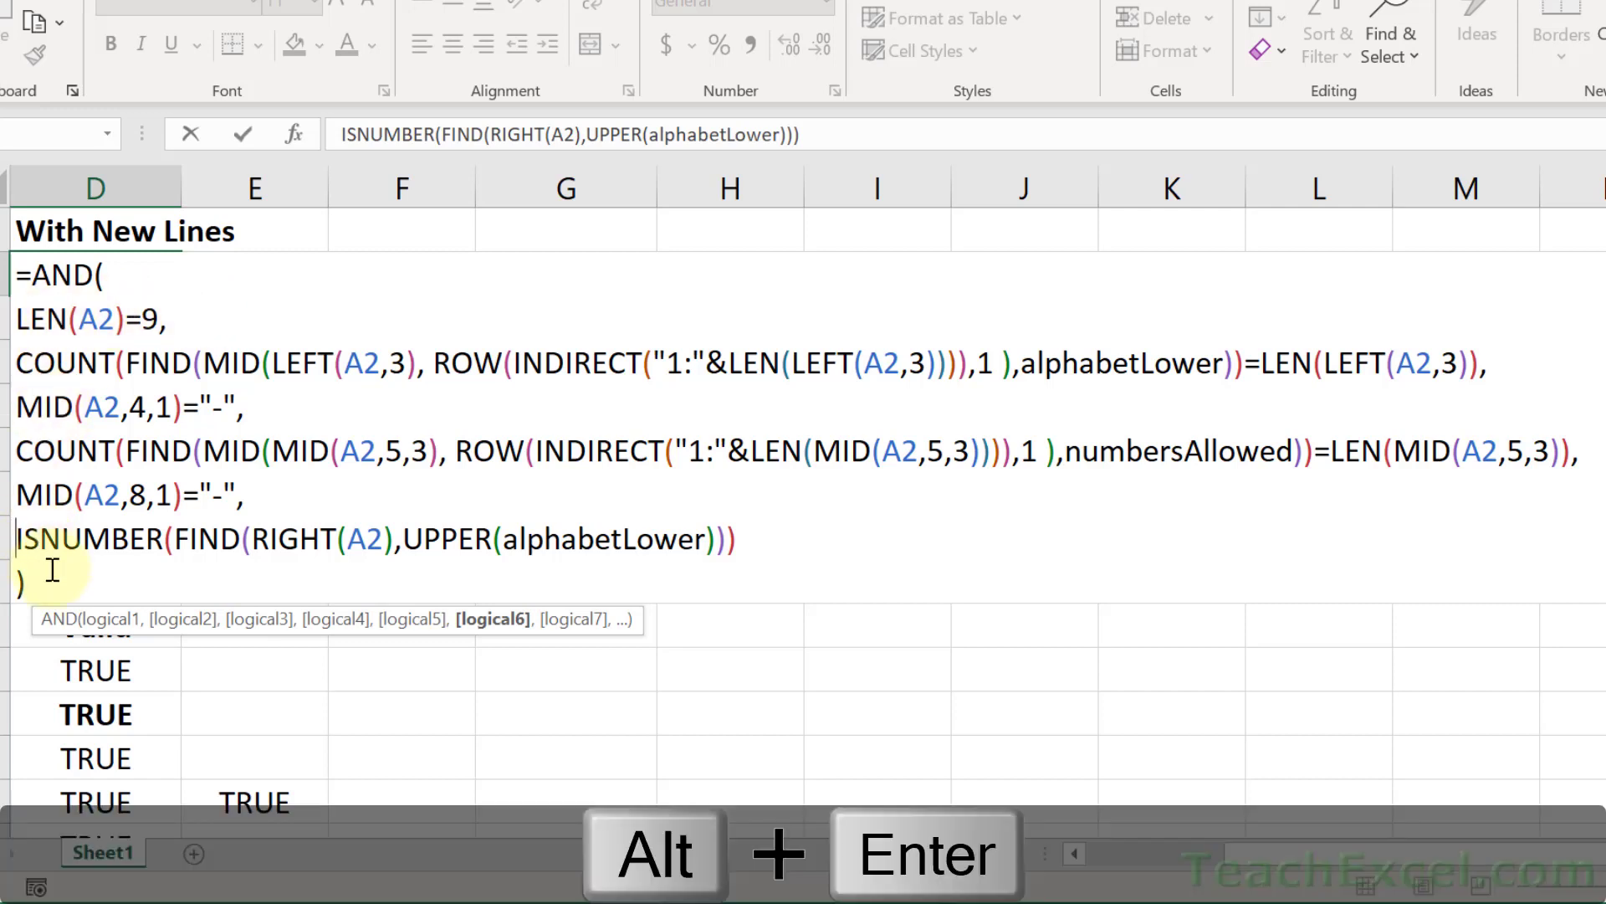